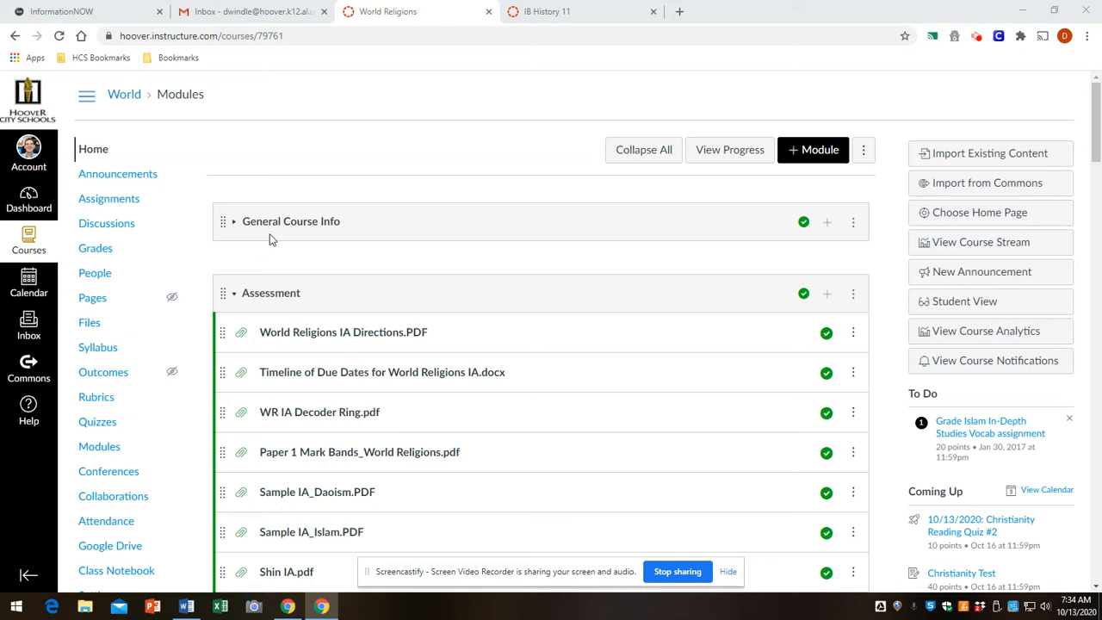
mouse_move(248, 303)
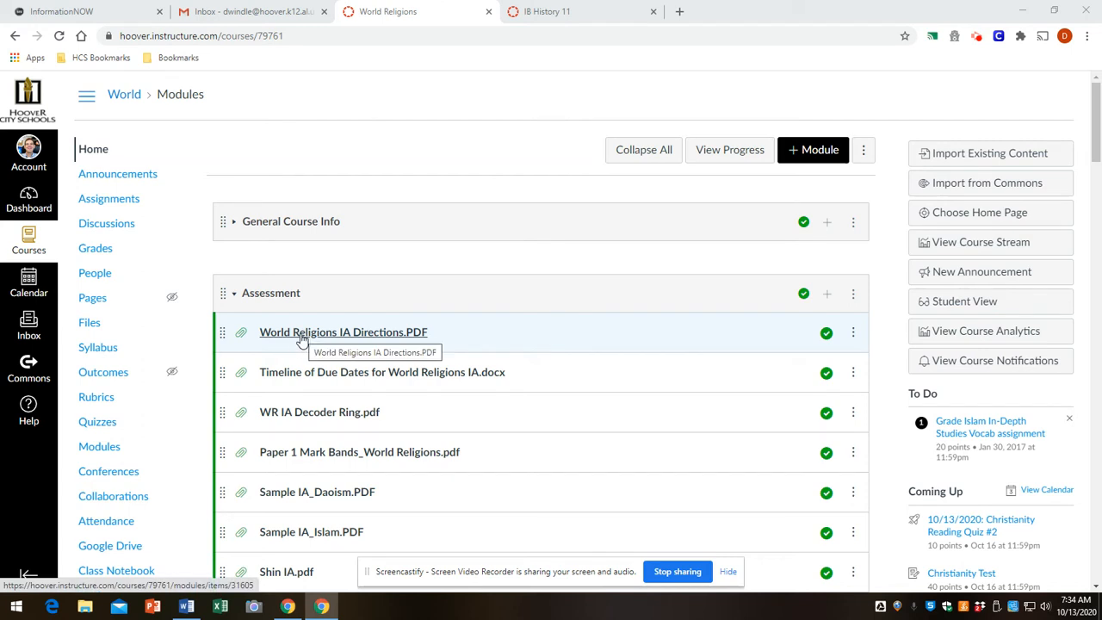
Step: View the World Religions IA Directions PDF at page 3, Internal assessment details and requirements
left_click(342, 330)
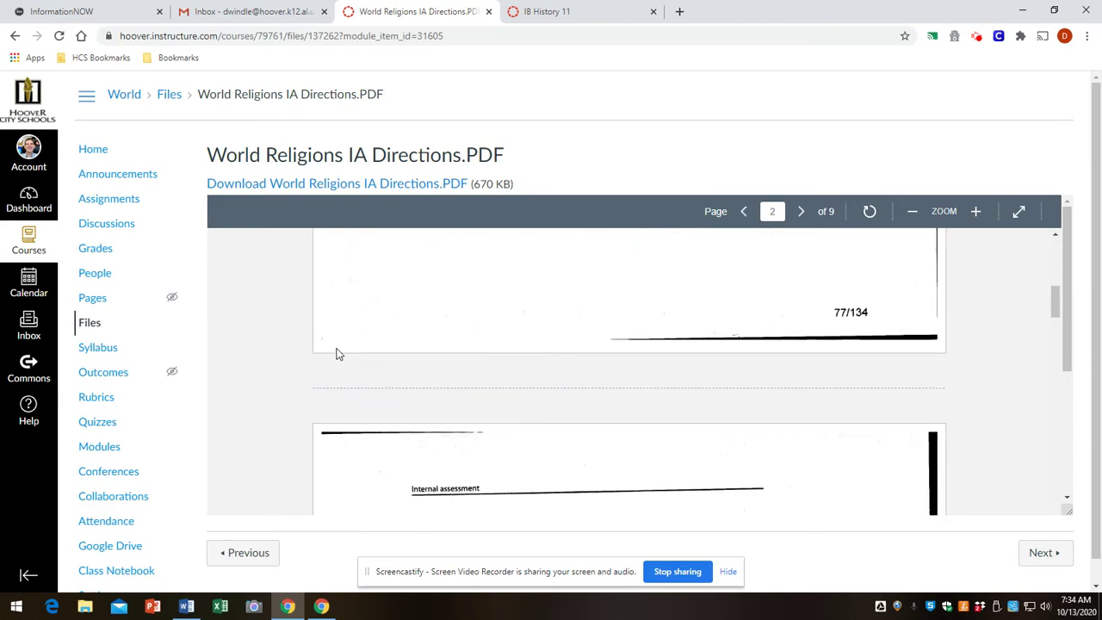
scroll("down", 3)
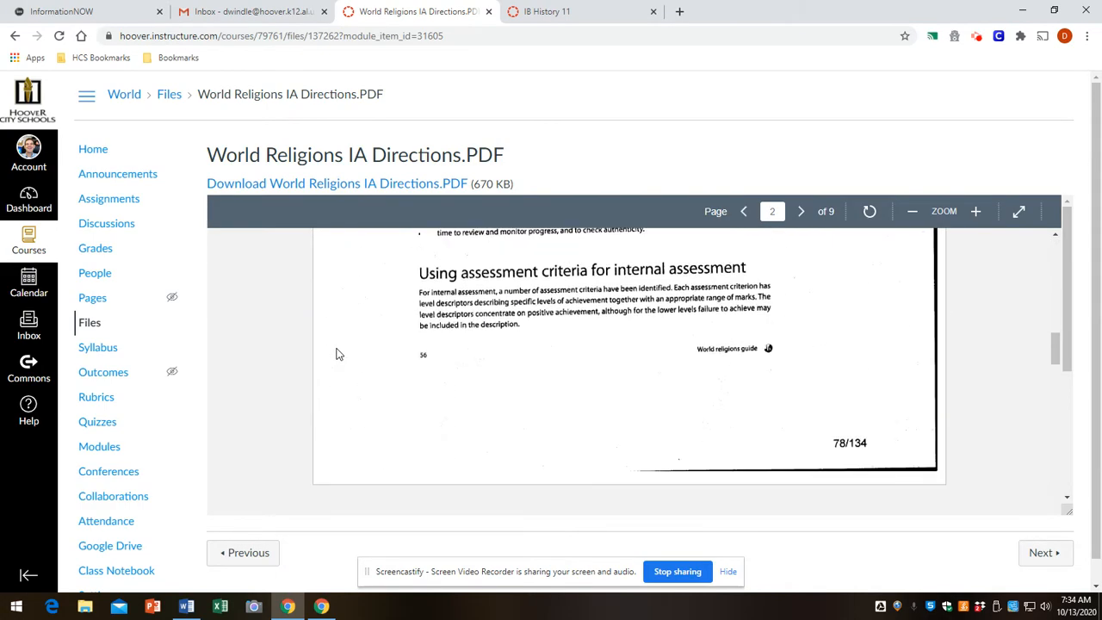
left_click(800, 210)
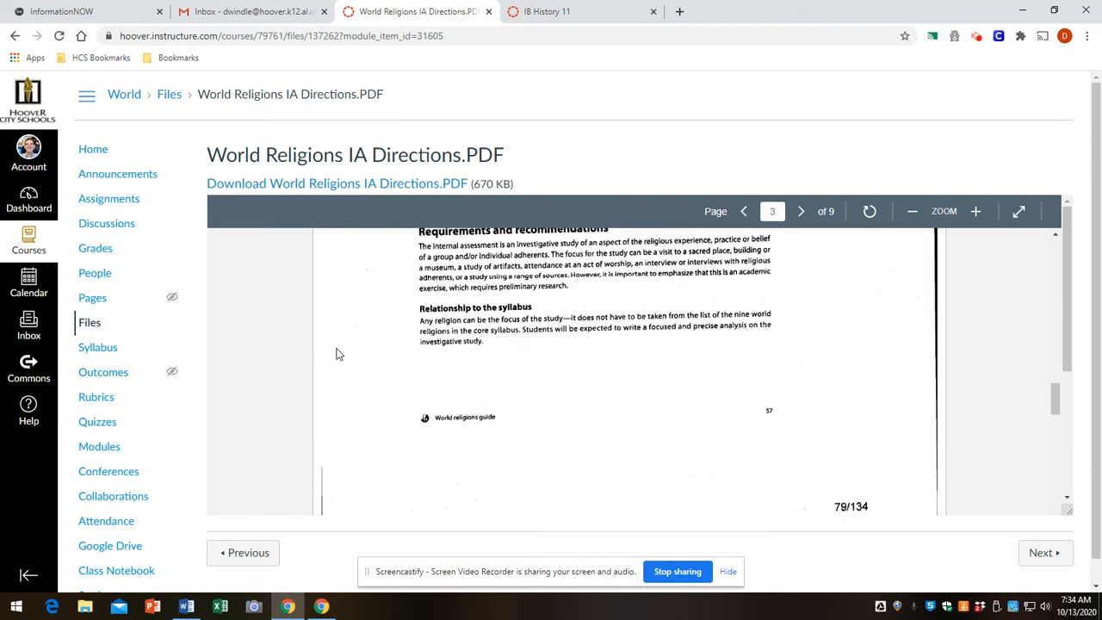
scroll("up", 3)
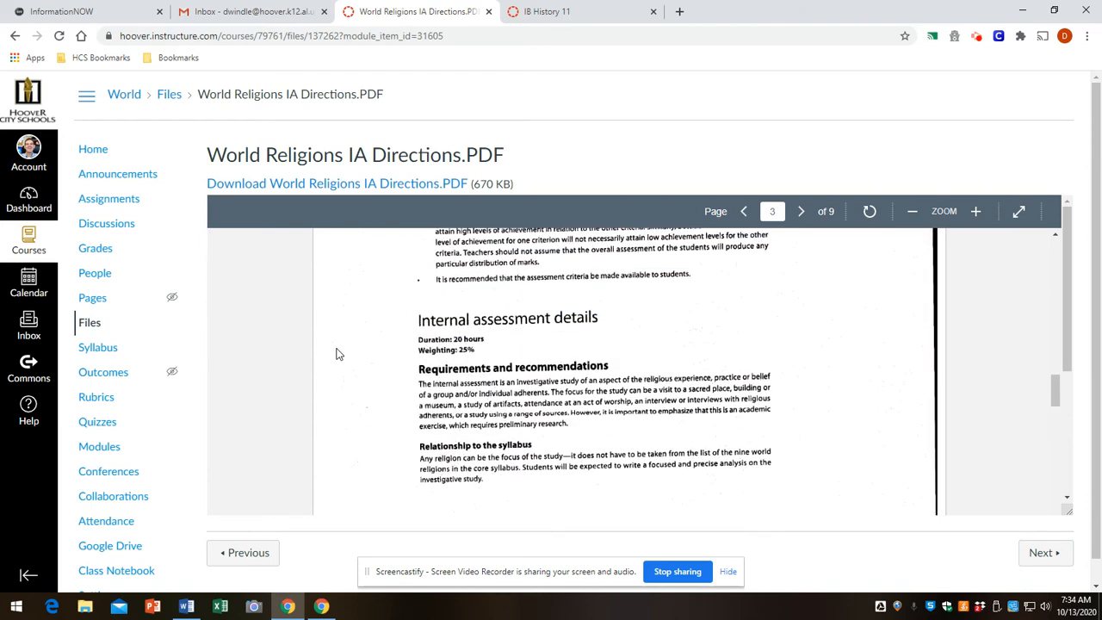
mouse_move(478, 394)
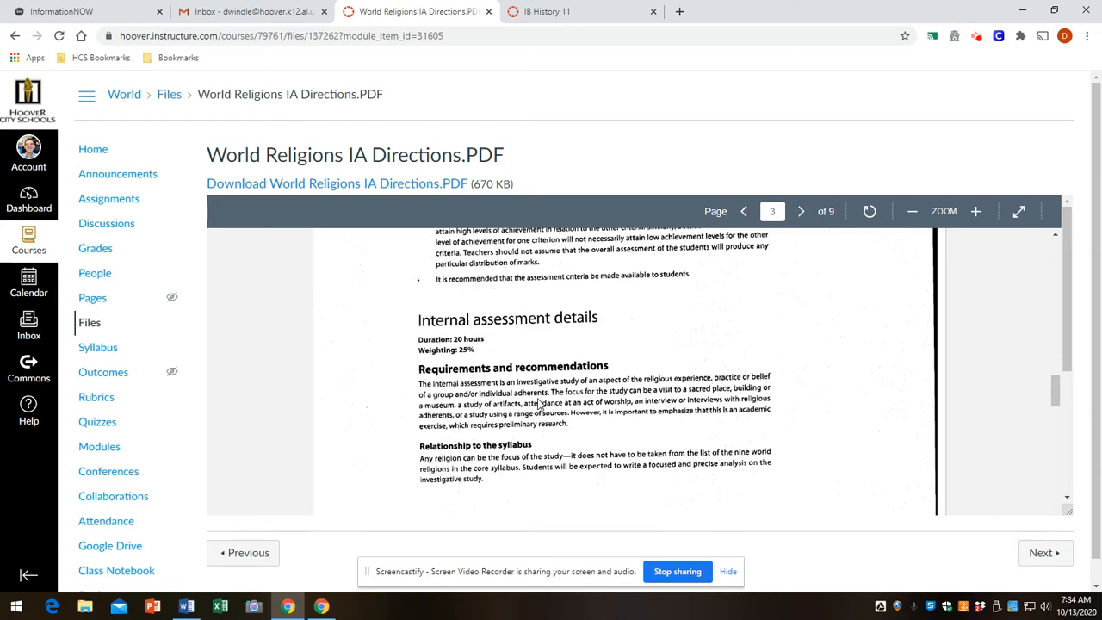
mouse_move(613, 392)
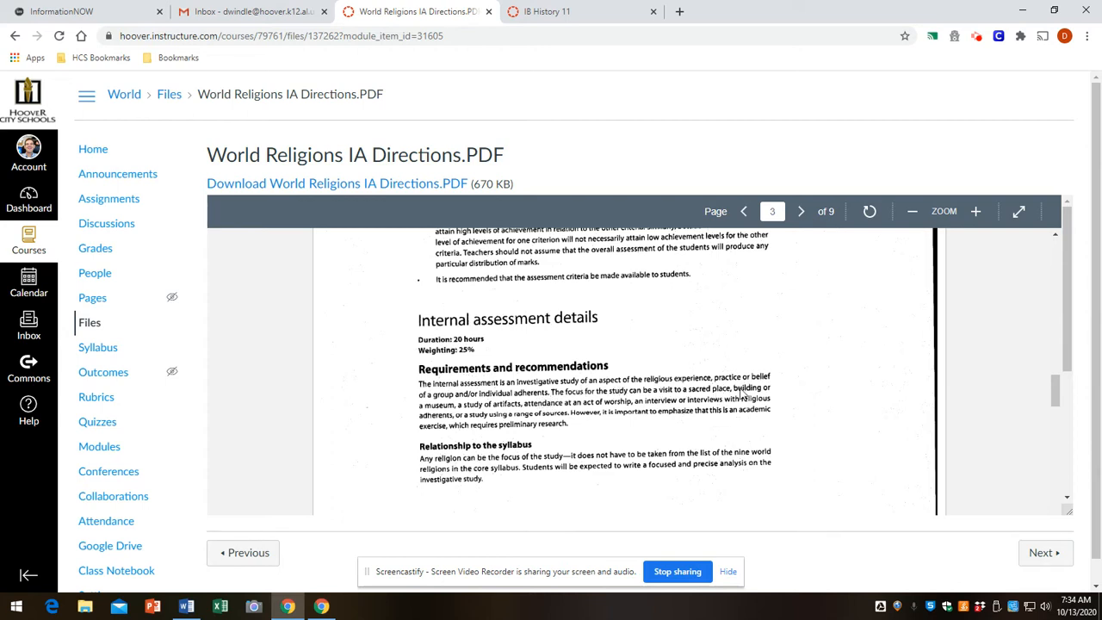
mouse_move(606, 400)
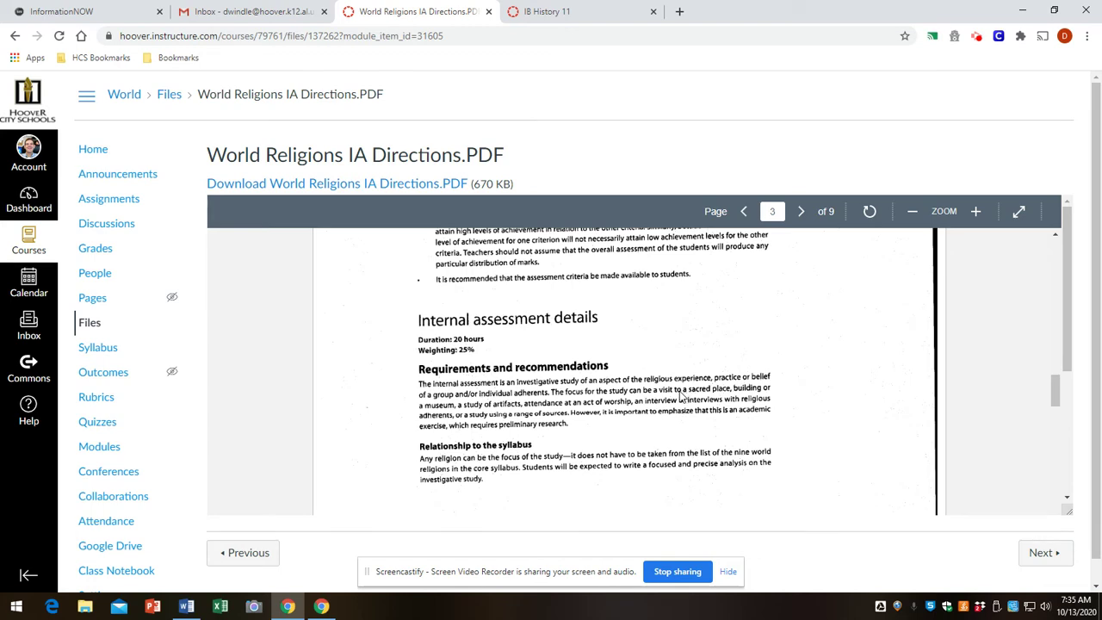
Step: Read page 4 covering word count, references, ethical guidelines, permissions and controversial issues
left_click(799, 210)
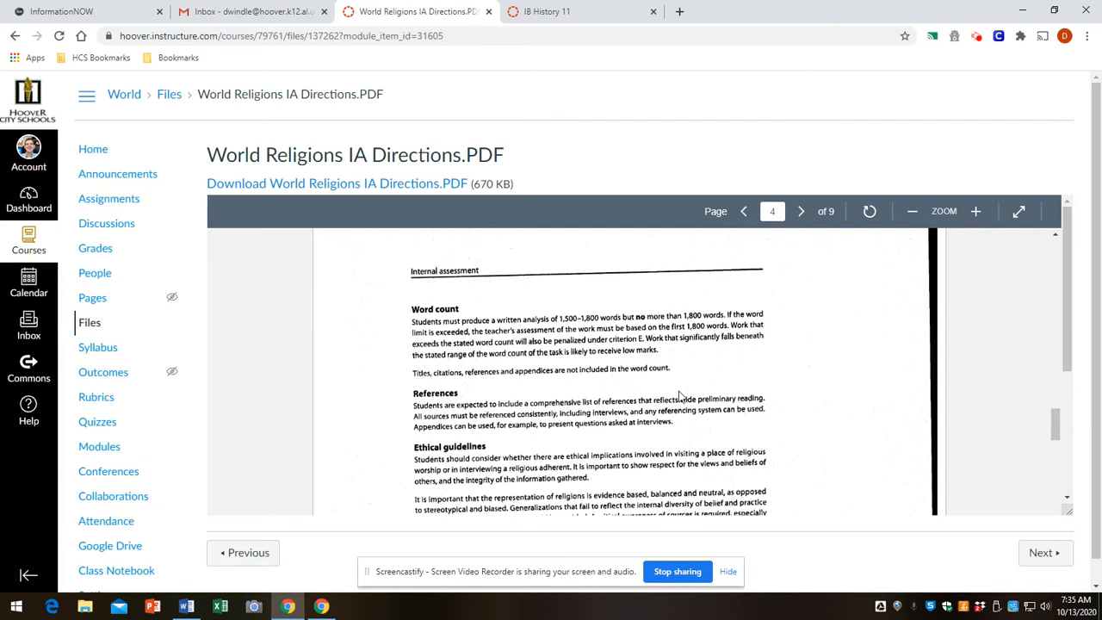
mouse_move(594, 327)
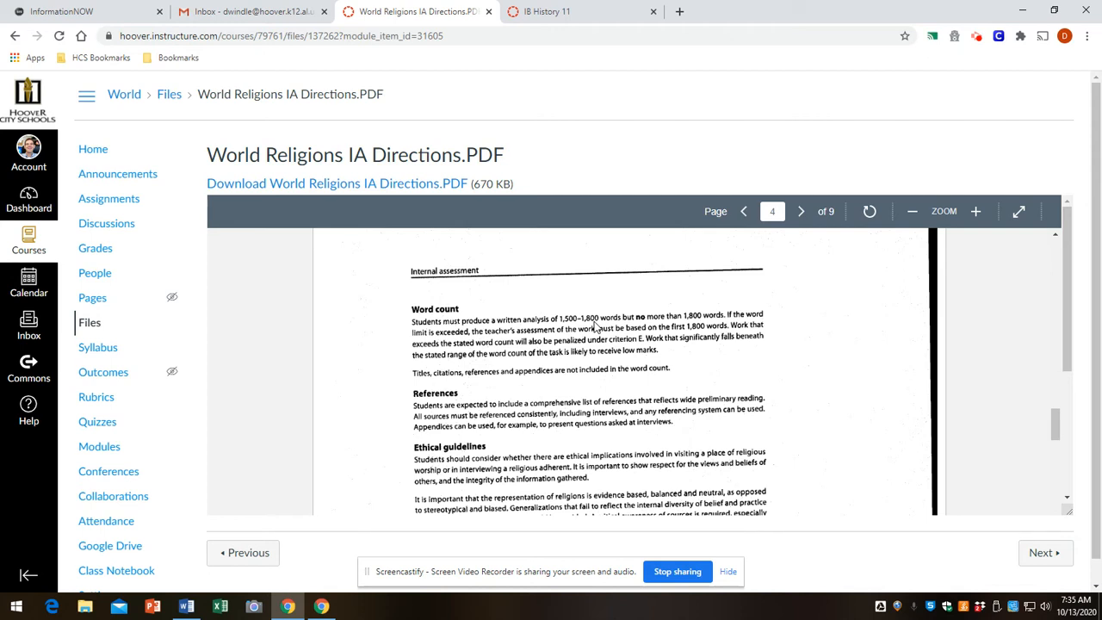
mouse_move(692, 325)
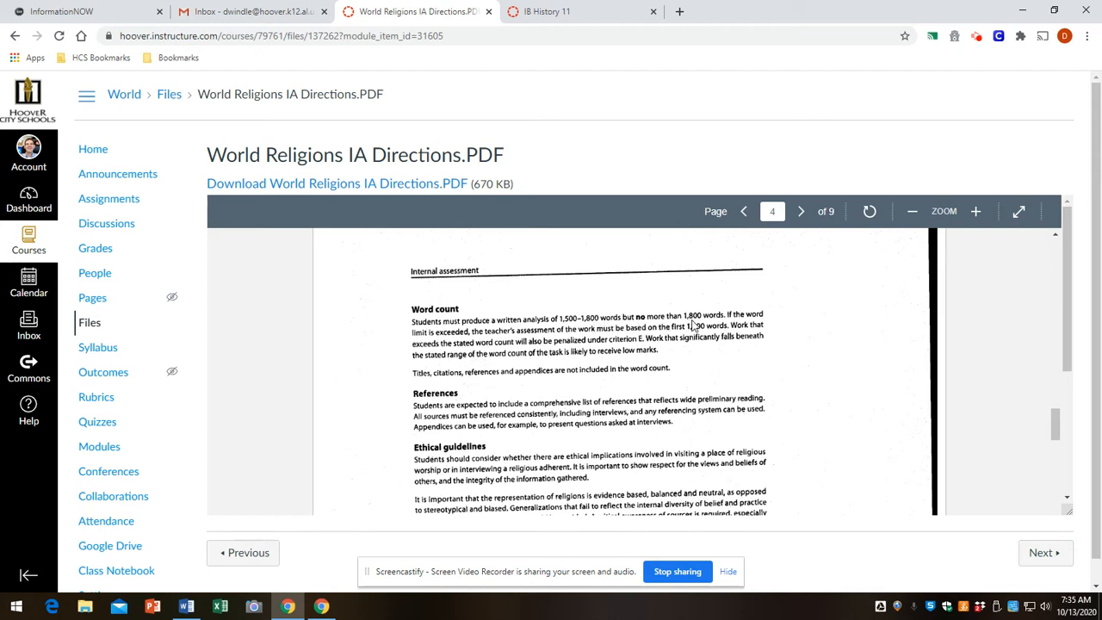
mouse_move(579, 331)
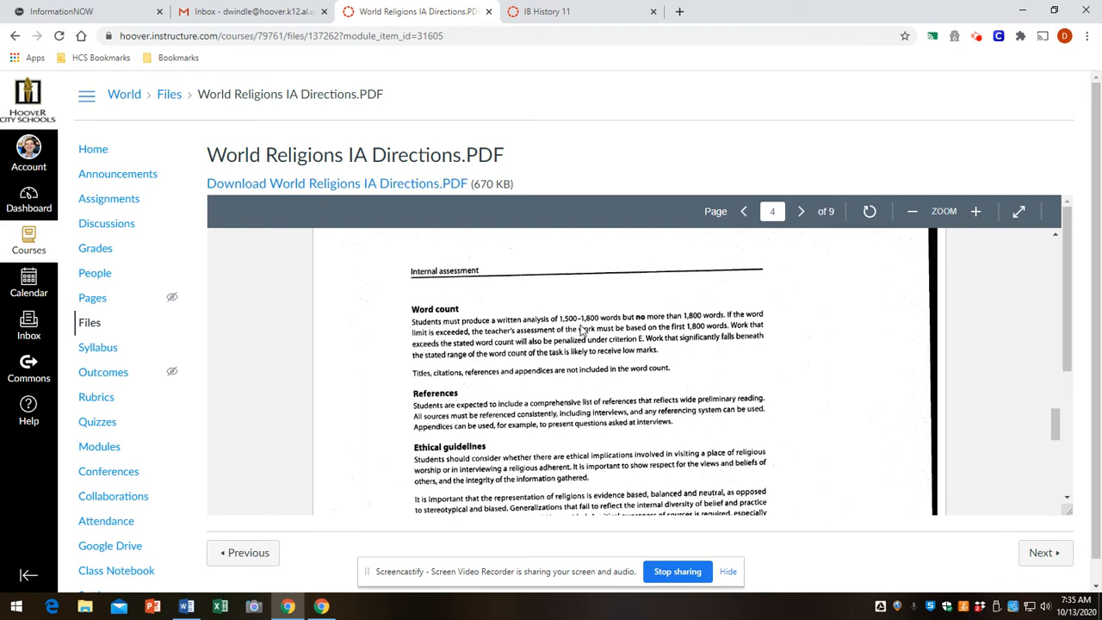
mouse_move(594, 330)
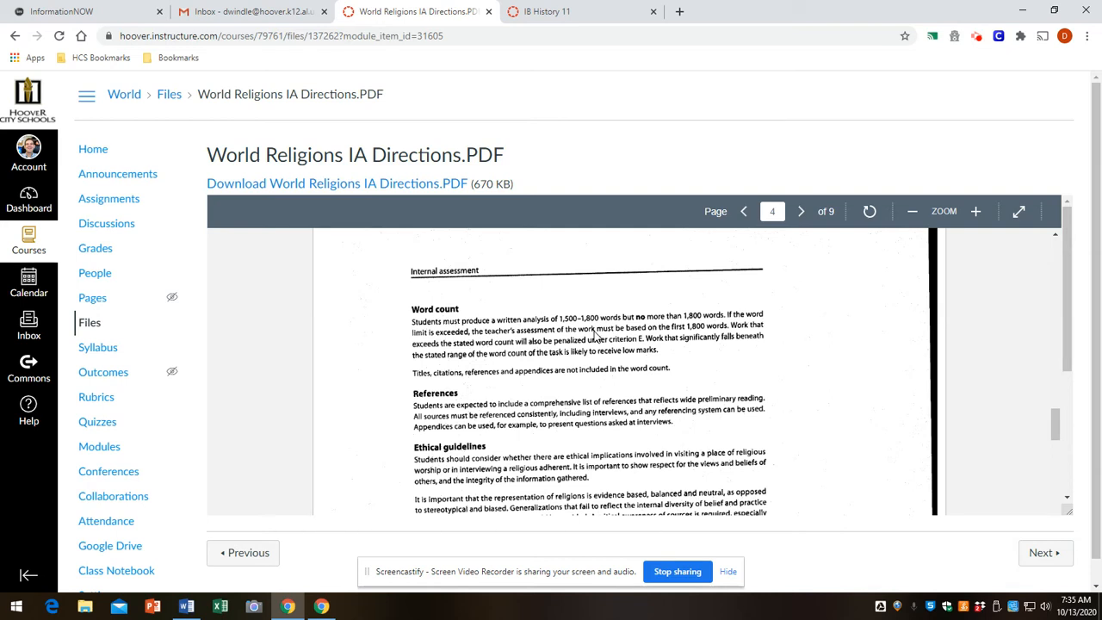
scroll("down", 3)
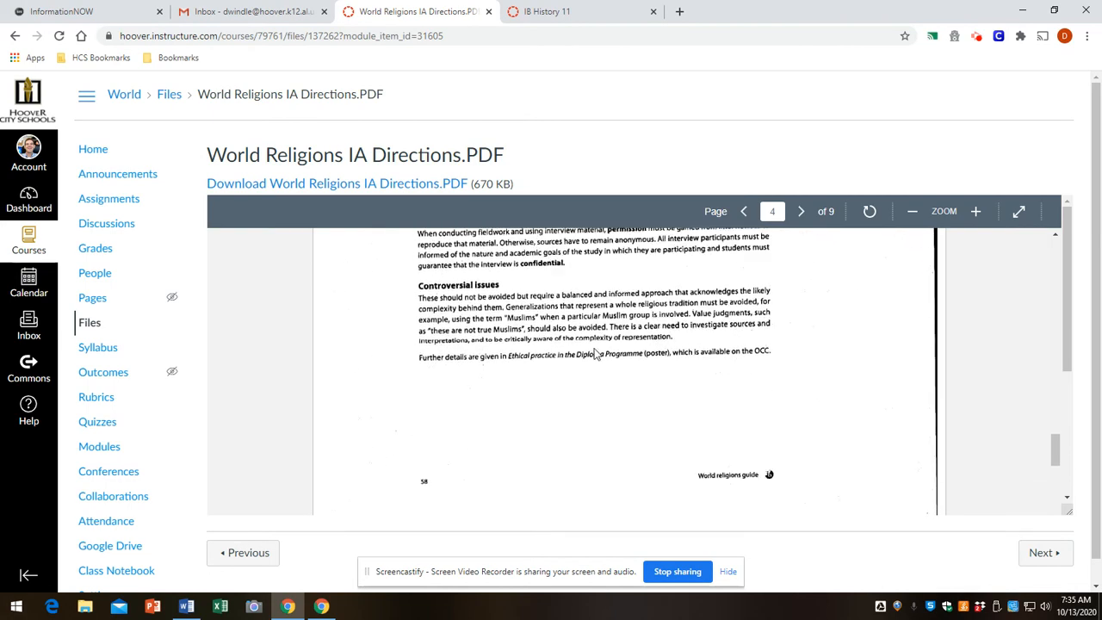
scroll("up", 3)
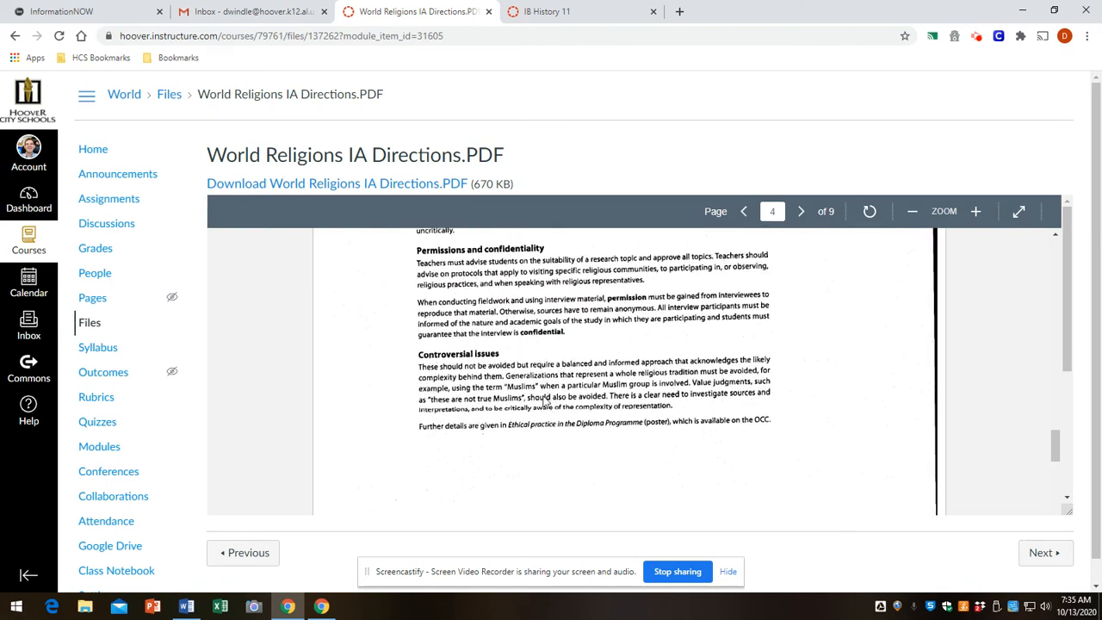
Step: Read through the investigation description and Criteria A–E on page 6 of the directions PDF
left_click(799, 210)
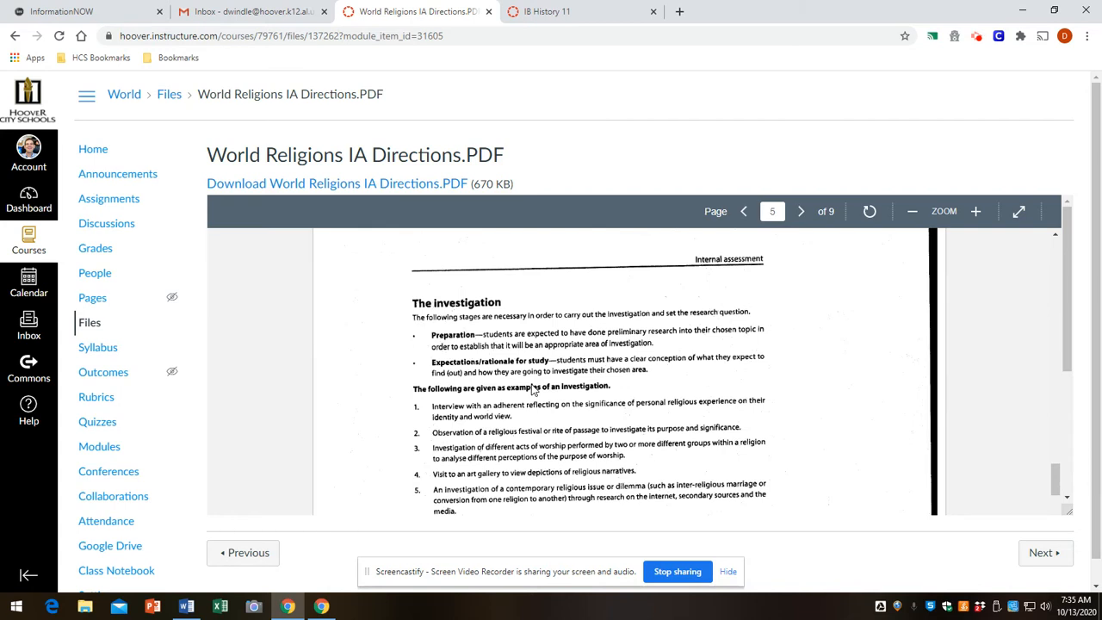
mouse_move(389, 389)
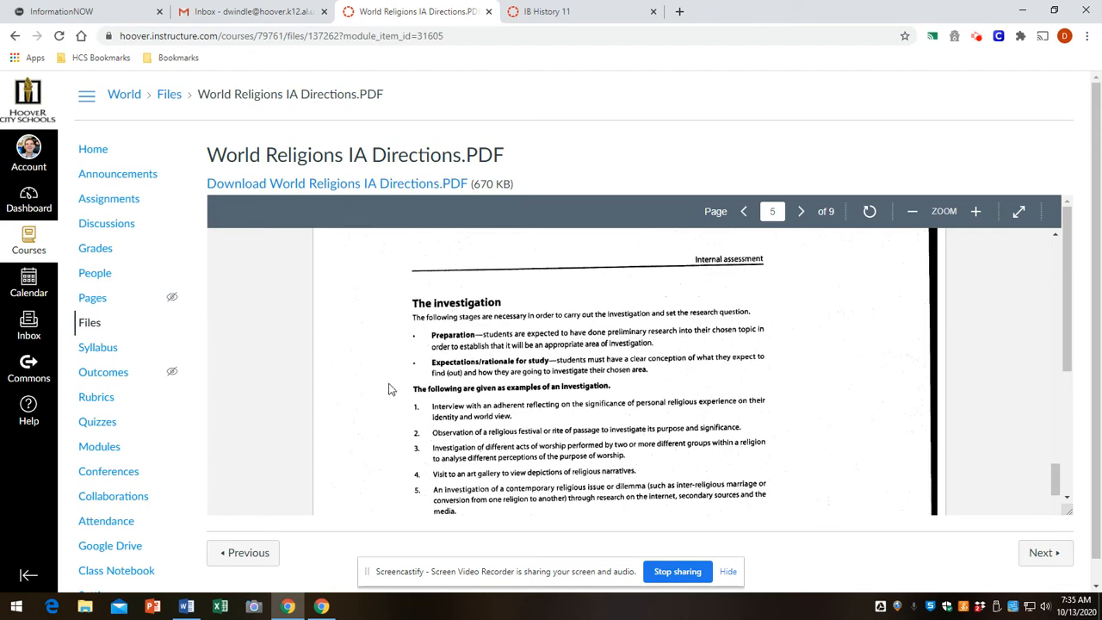
scroll("down", 3)
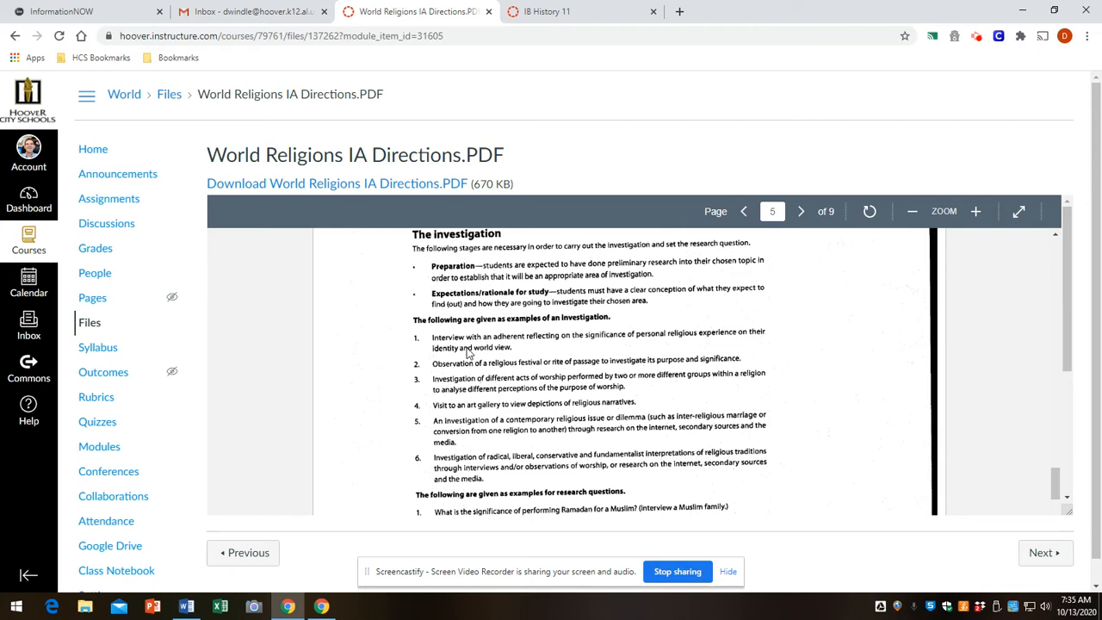
mouse_move(609, 365)
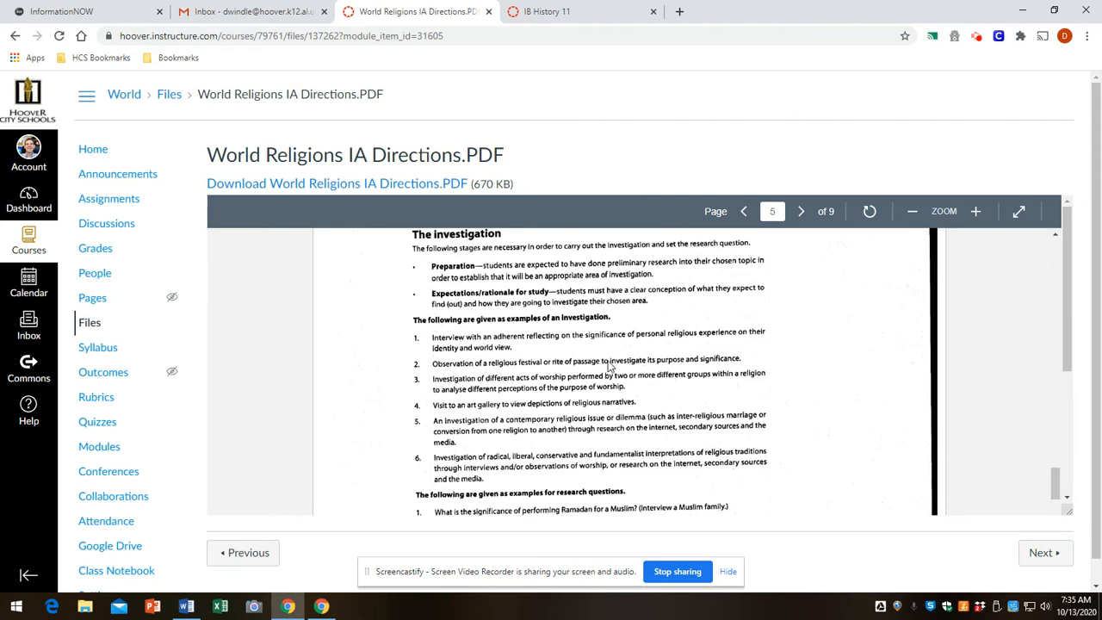
mouse_move(723, 344)
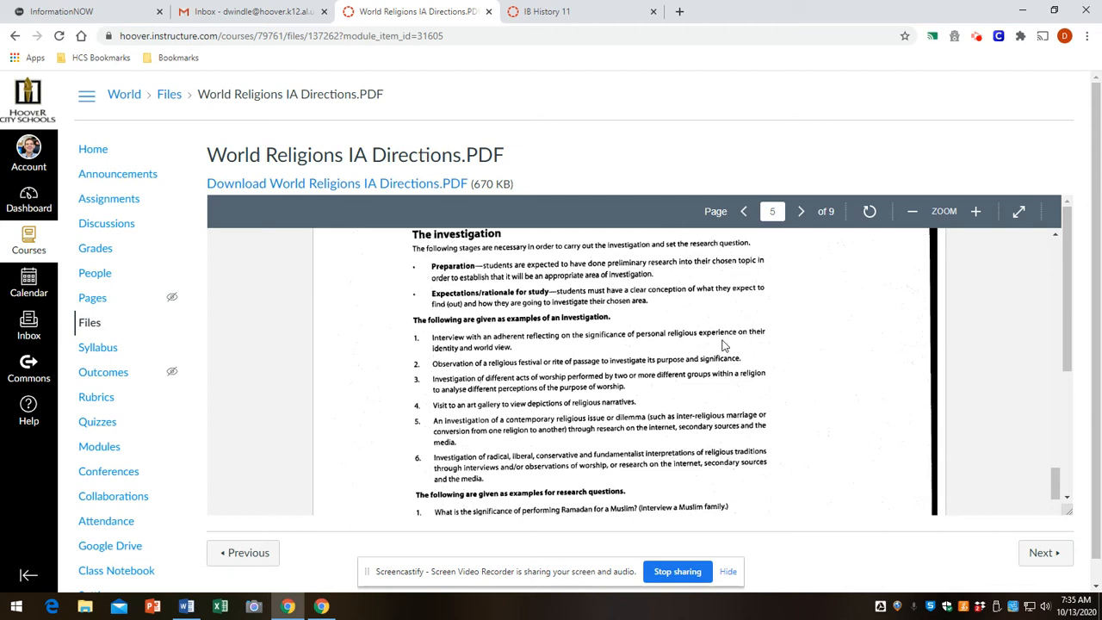
mouse_move(502, 361)
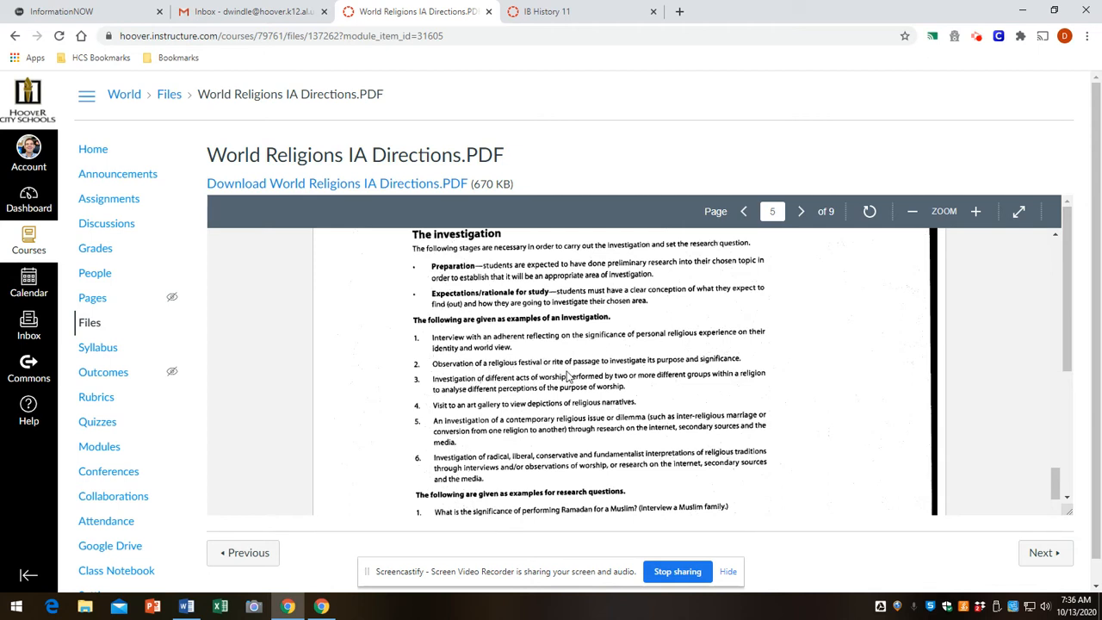
mouse_move(471, 402)
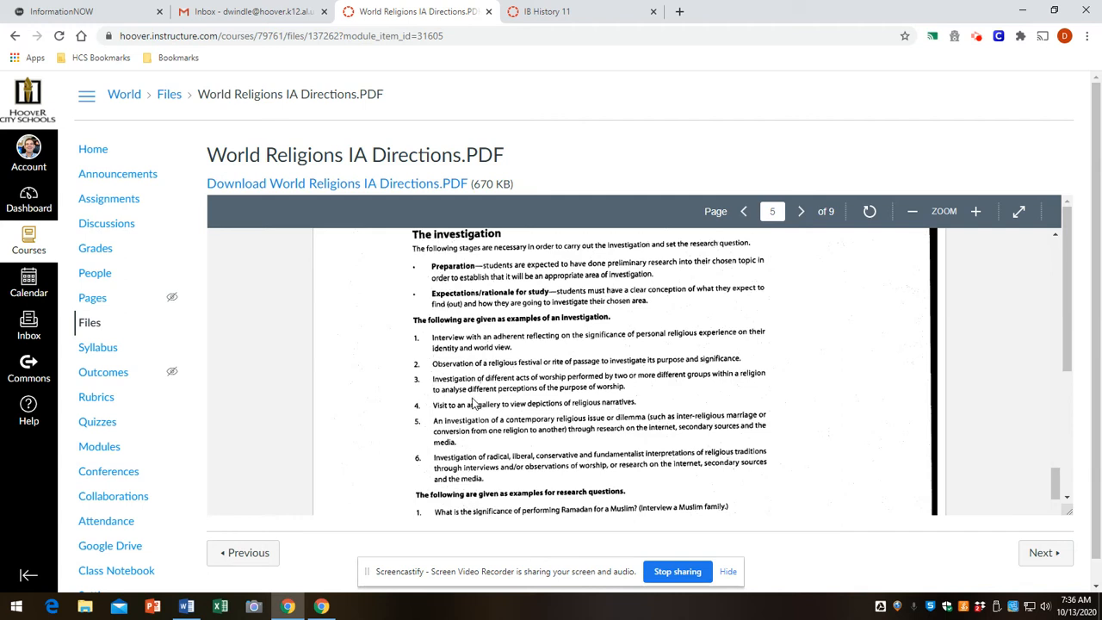
mouse_move(616, 392)
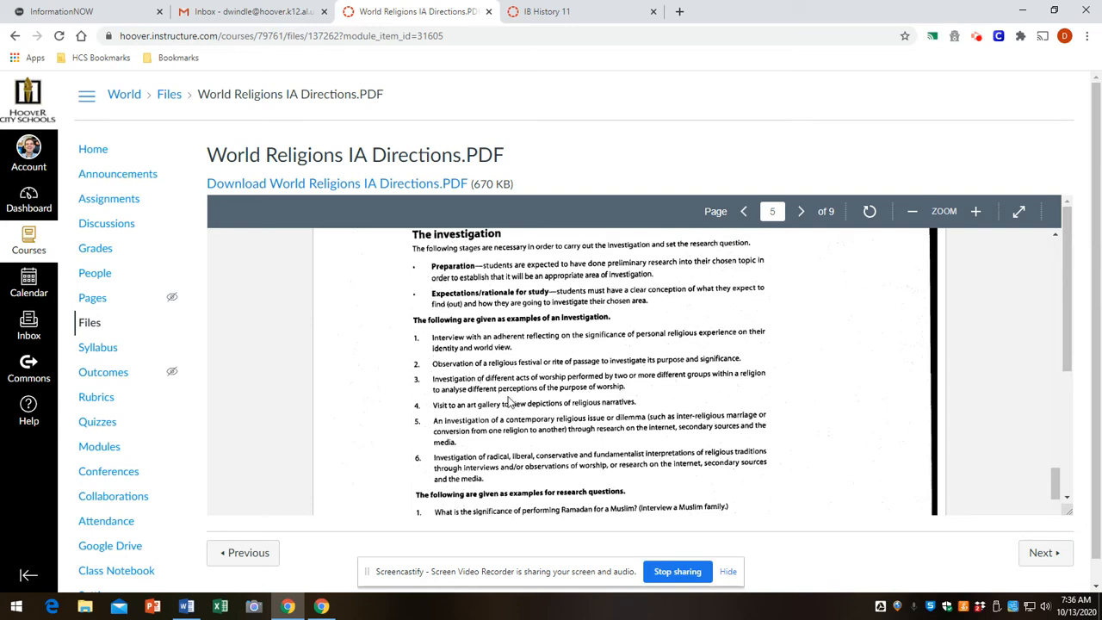
mouse_move(528, 408)
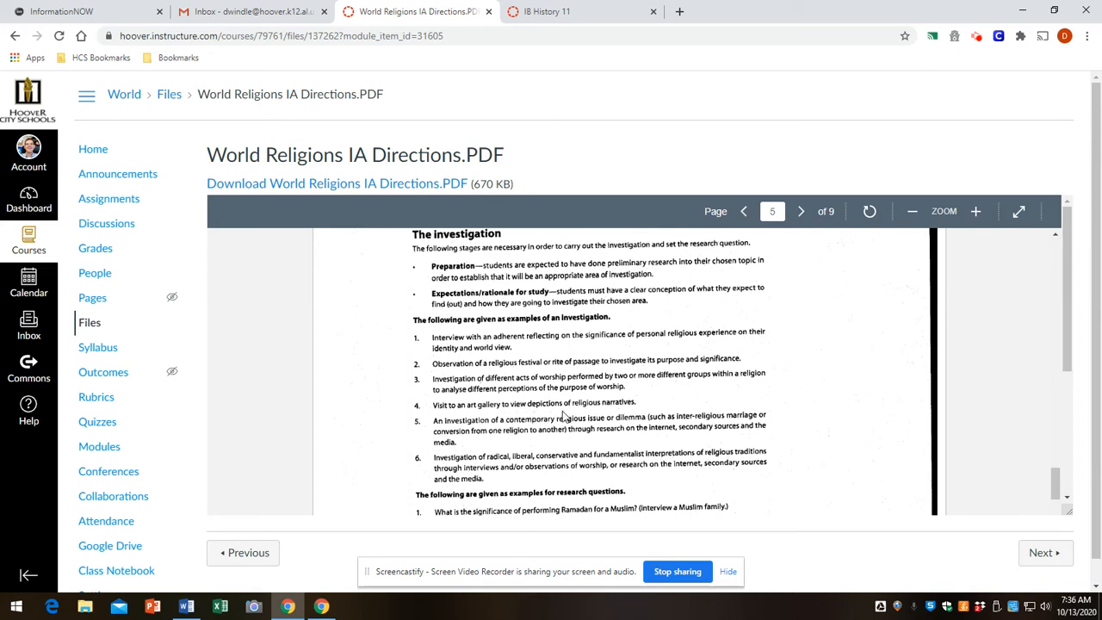
mouse_move(462, 385)
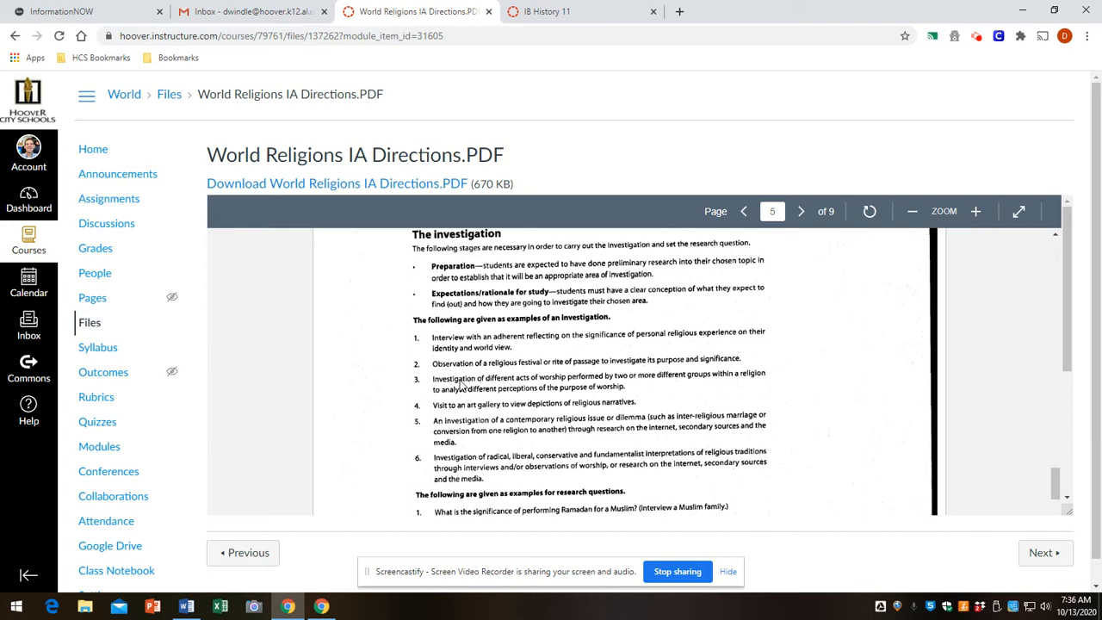
scroll("down", 3)
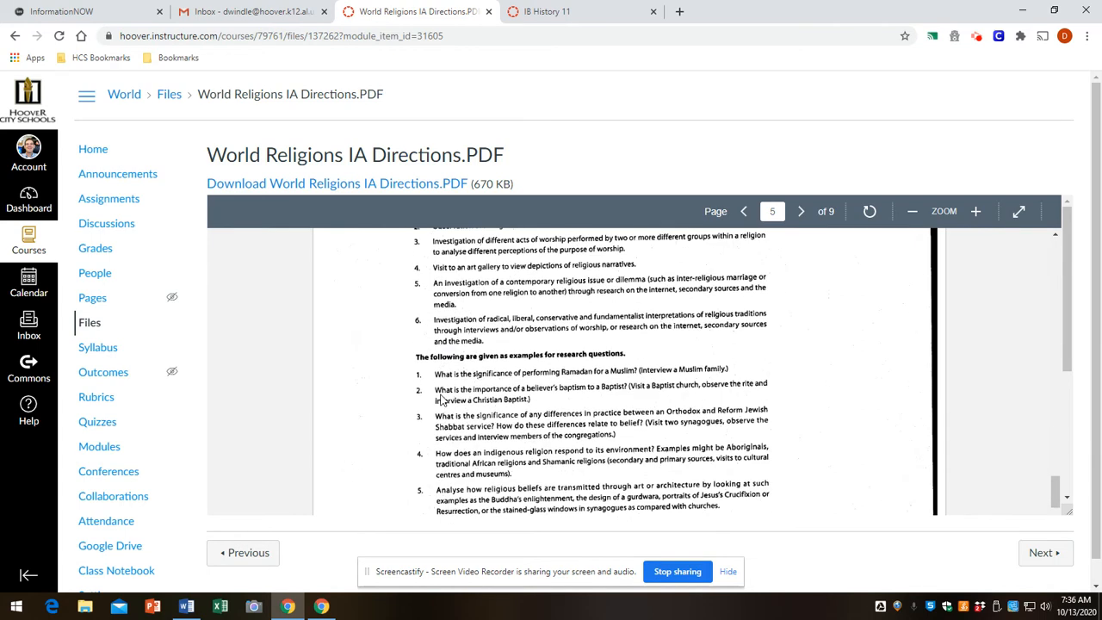
scroll("down", 3)
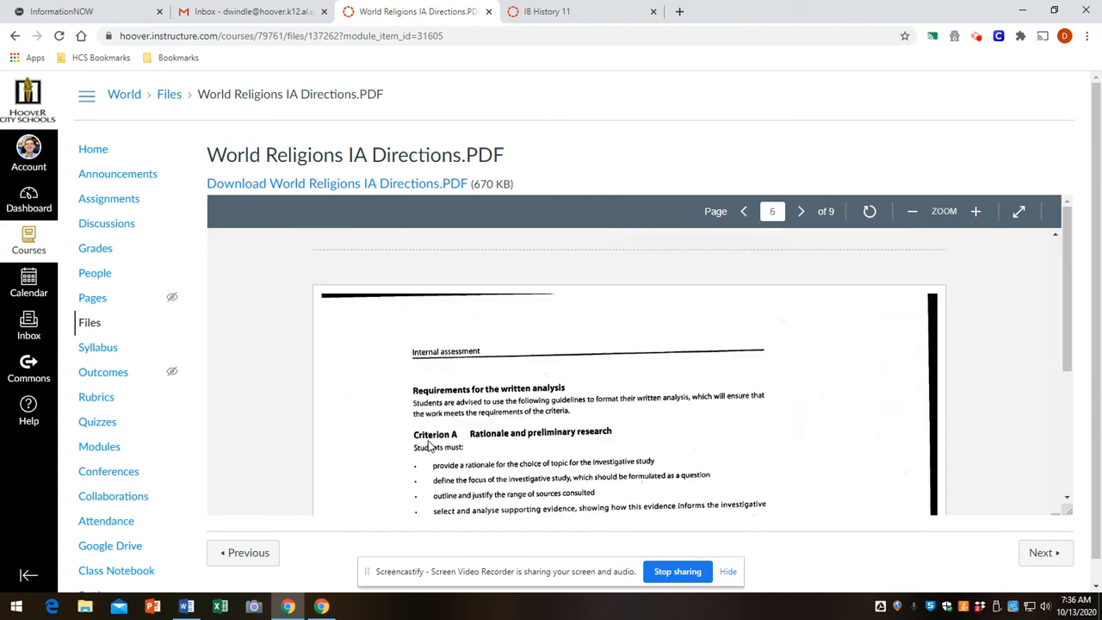
scroll("down", 3)
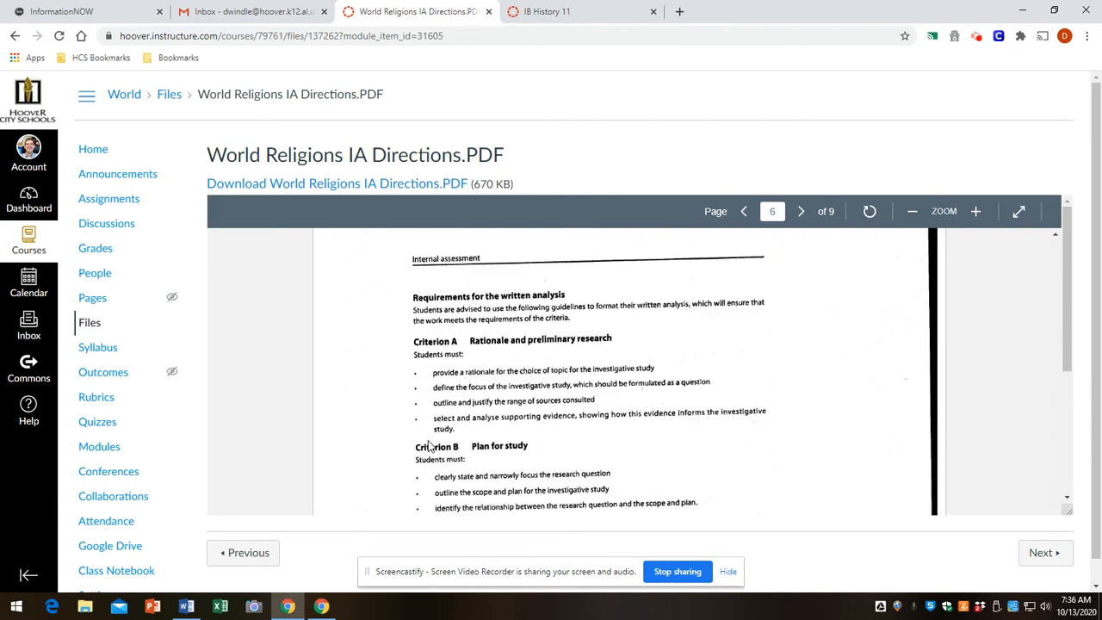
mouse_move(446, 440)
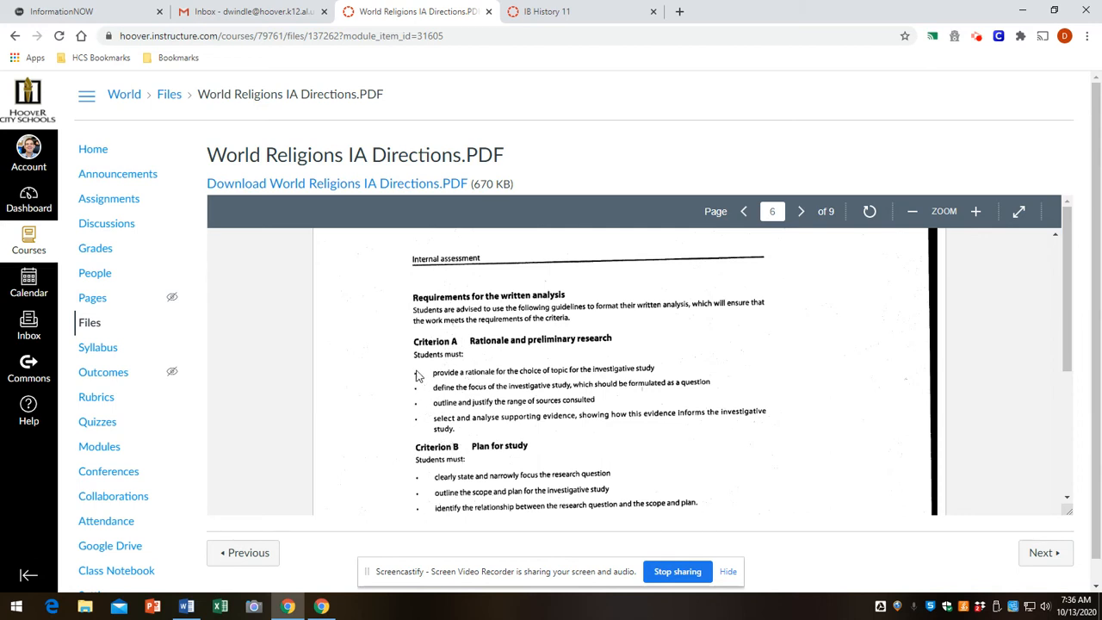
scroll("down", 3)
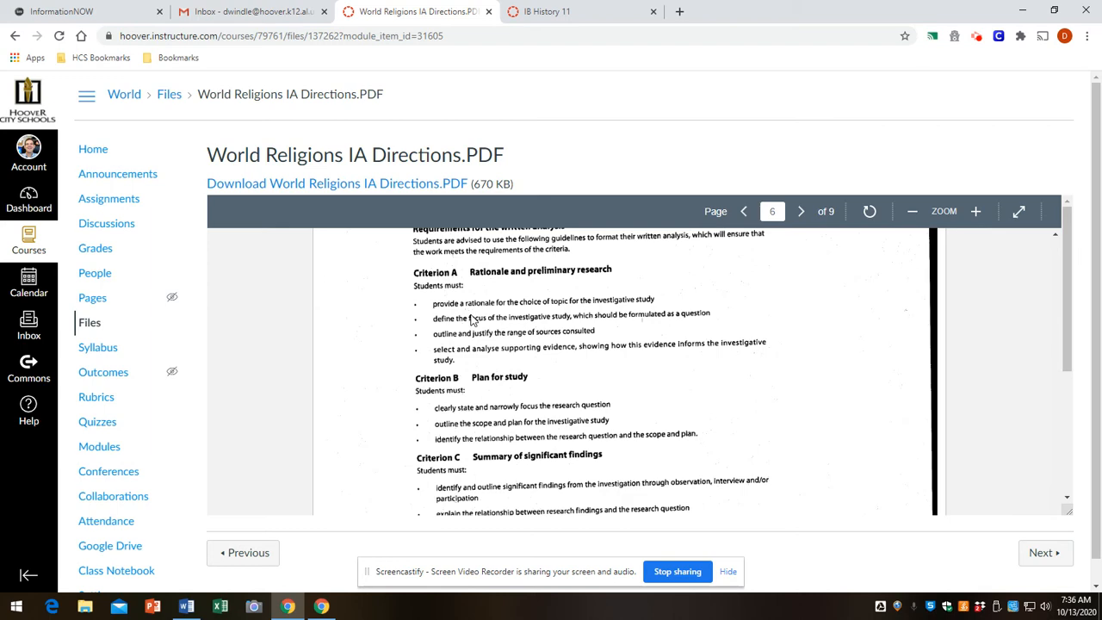
mouse_move(606, 282)
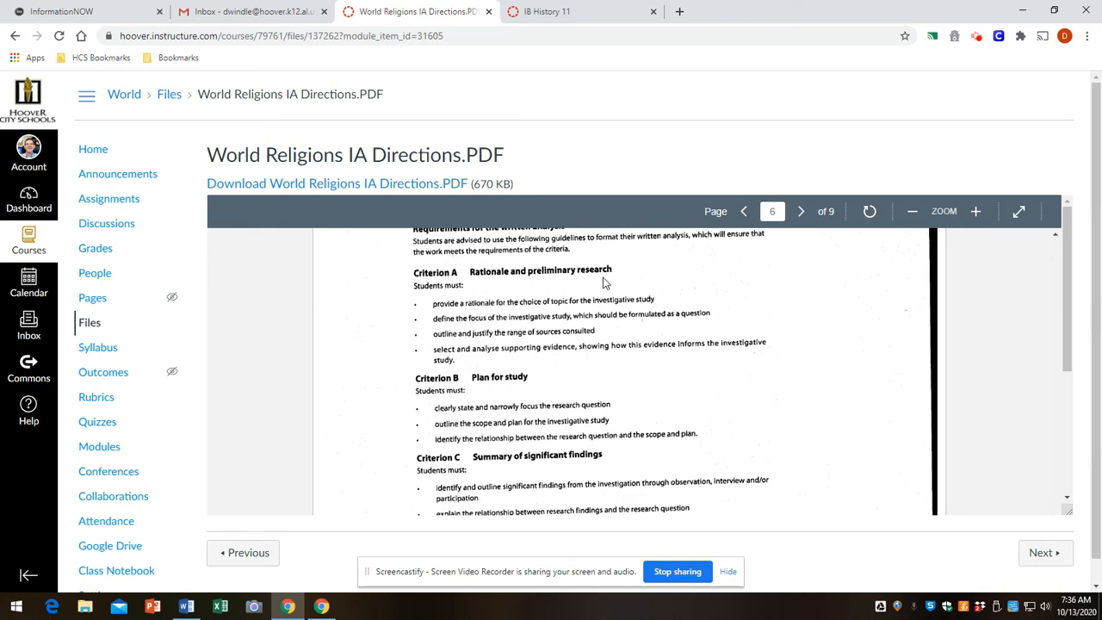
scroll("down", 3)
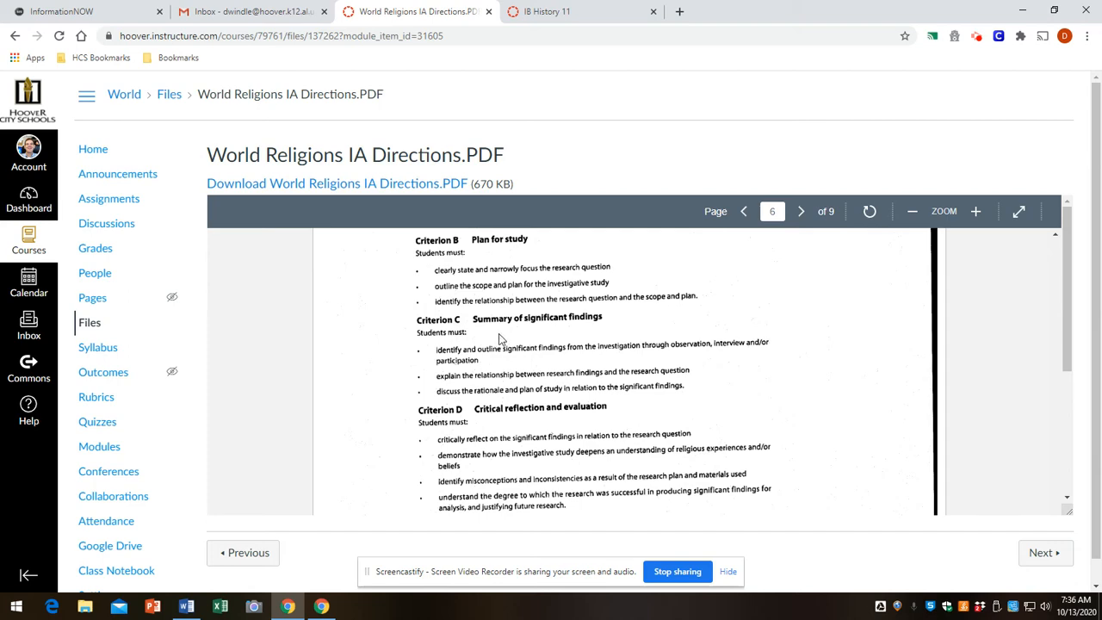
mouse_move(630, 334)
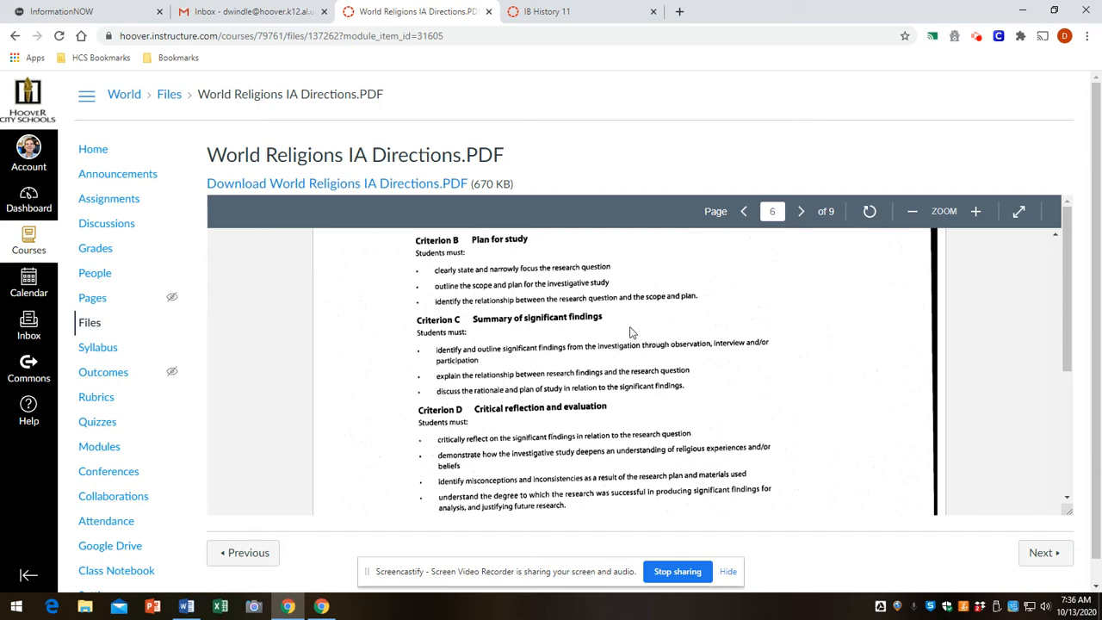
scroll("down", 3)
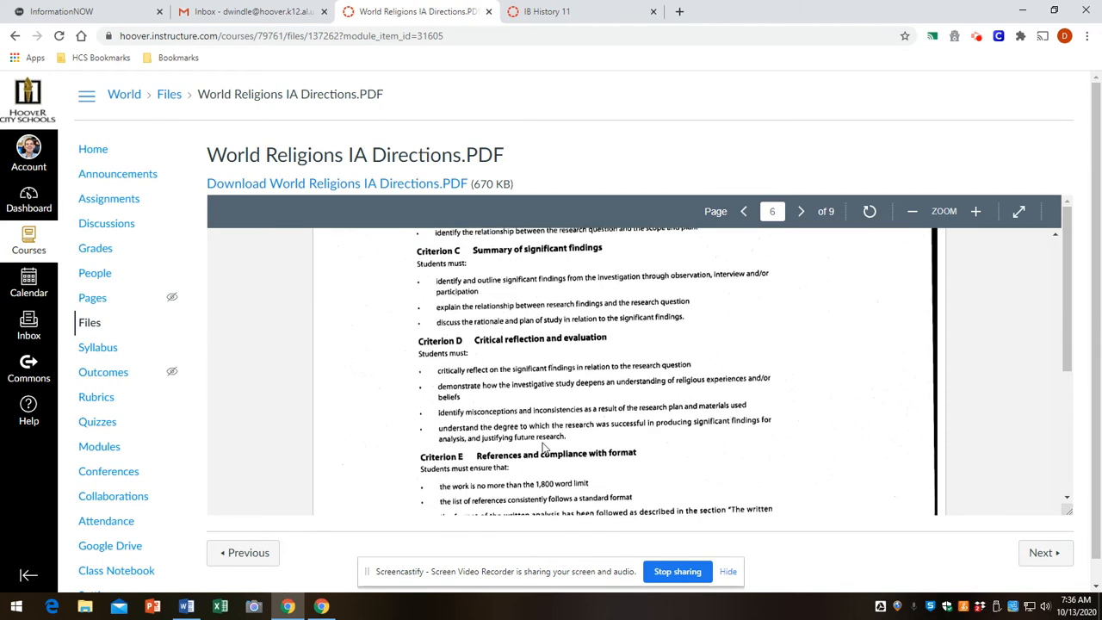
Step: Move on to page 7 with the internal assessment criteria table
left_click(800, 210)
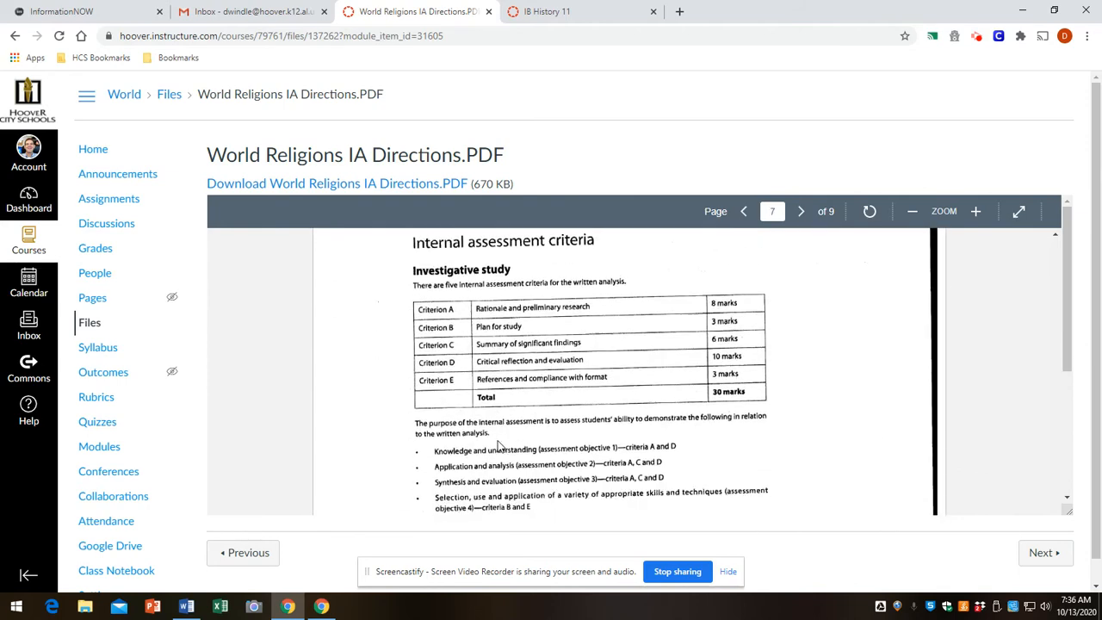
scroll("down", 3)
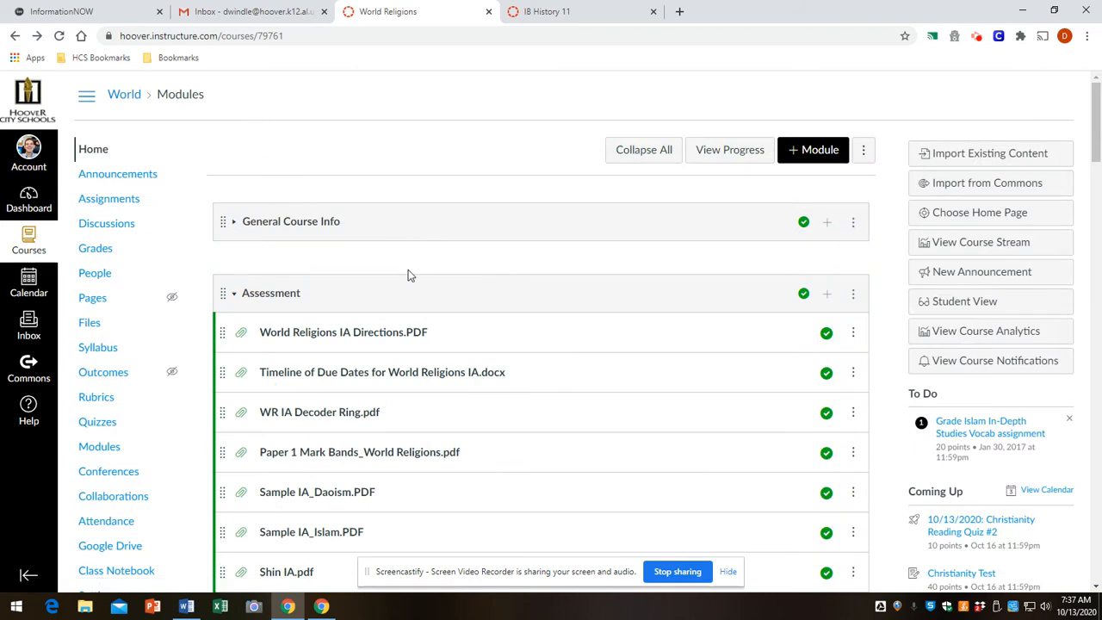
mouse_move(353, 331)
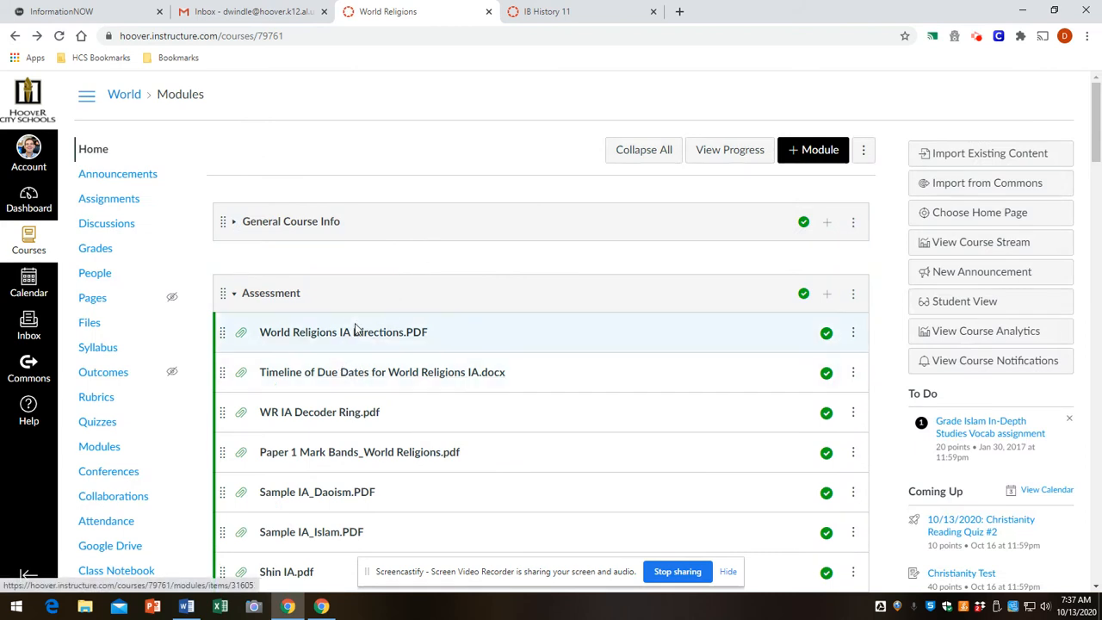
mouse_move(351, 372)
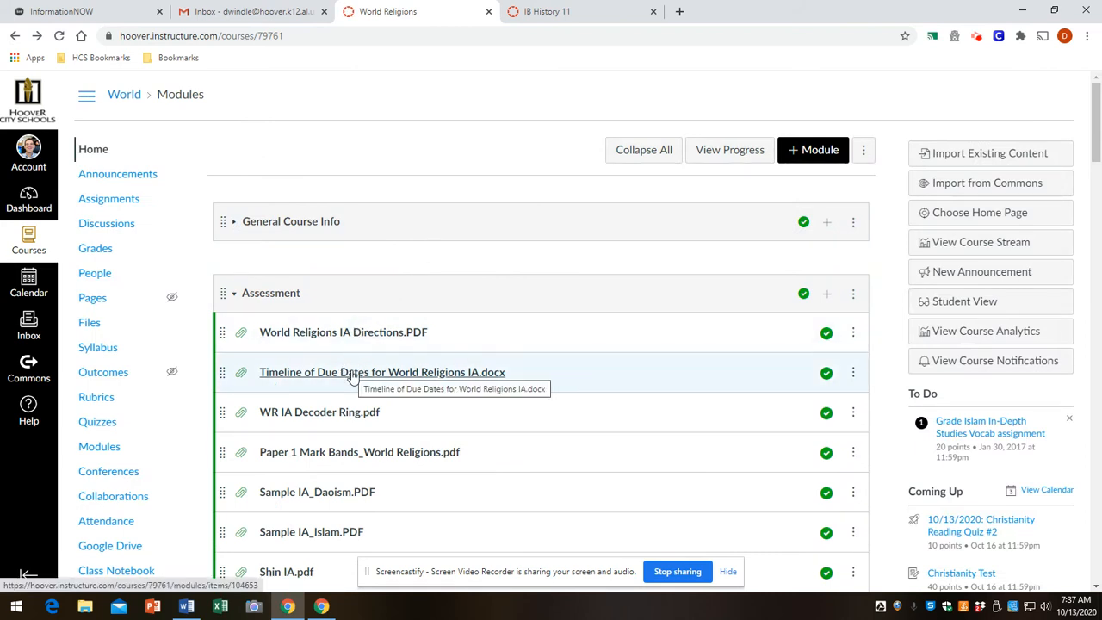
Step: View the Timeline of Due Dates for World Religions IA document from the Assessment module
left_click(383, 371)
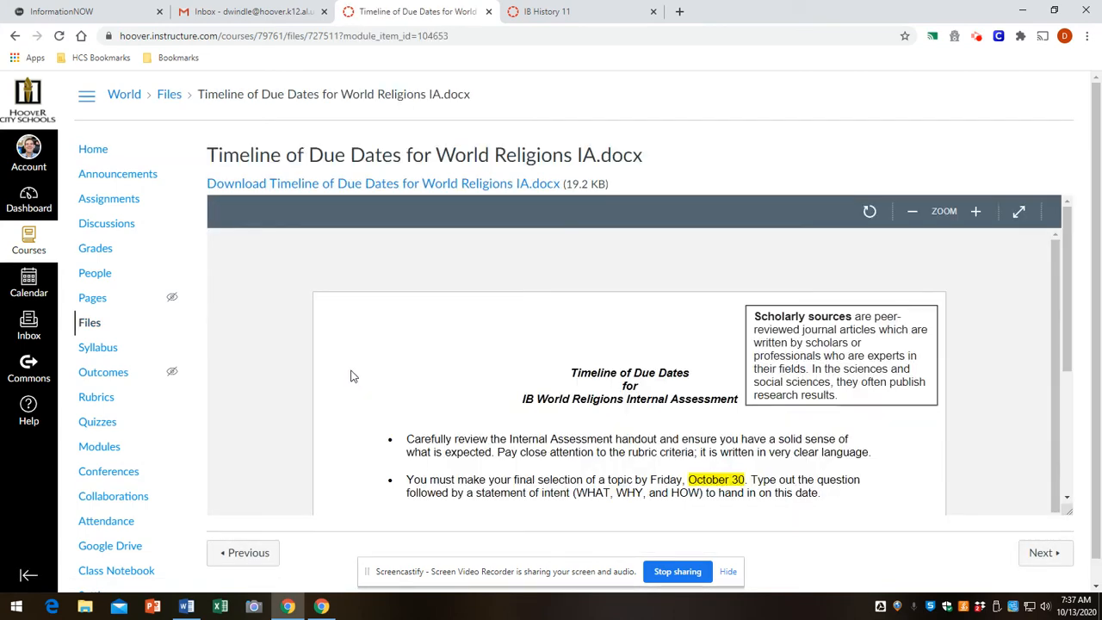
scroll("down", 3)
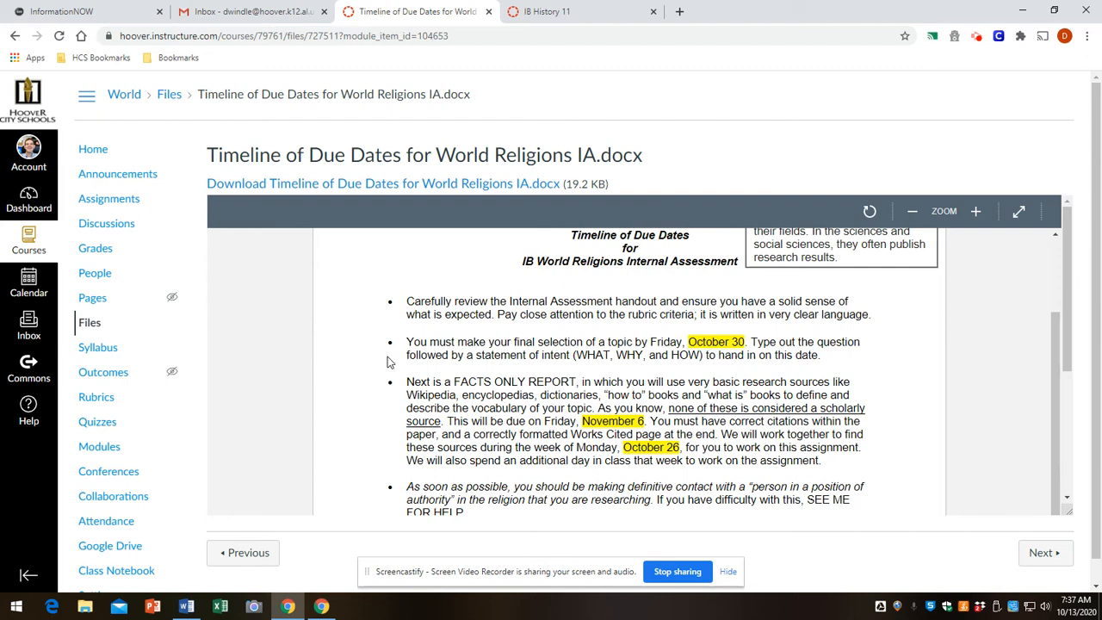
scroll("down", 3)
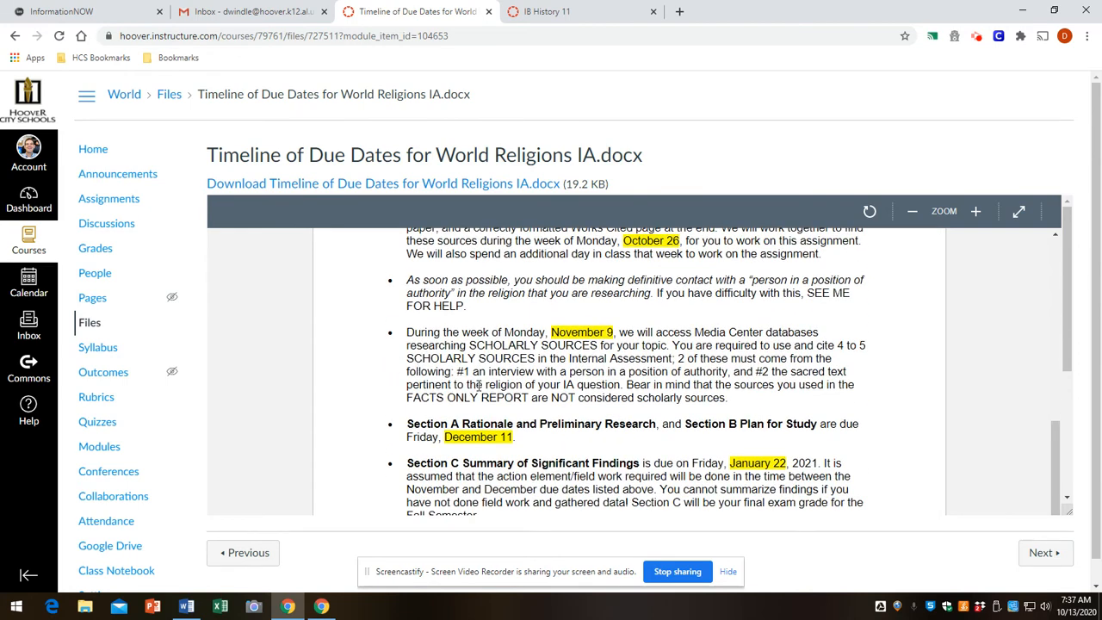
mouse_move(647, 336)
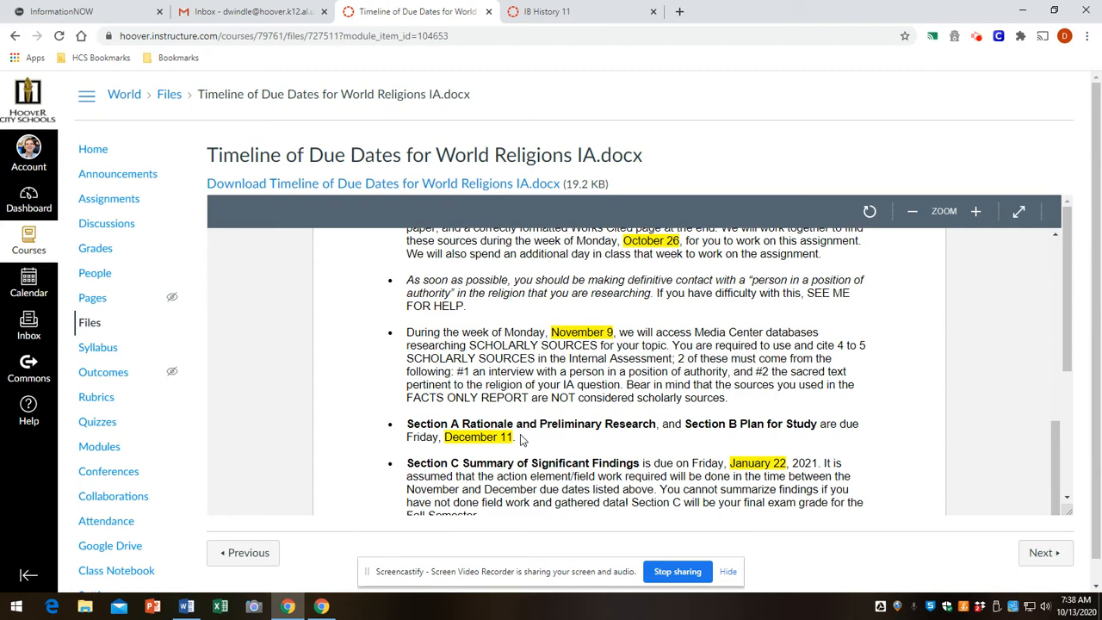
scroll("up", 3)
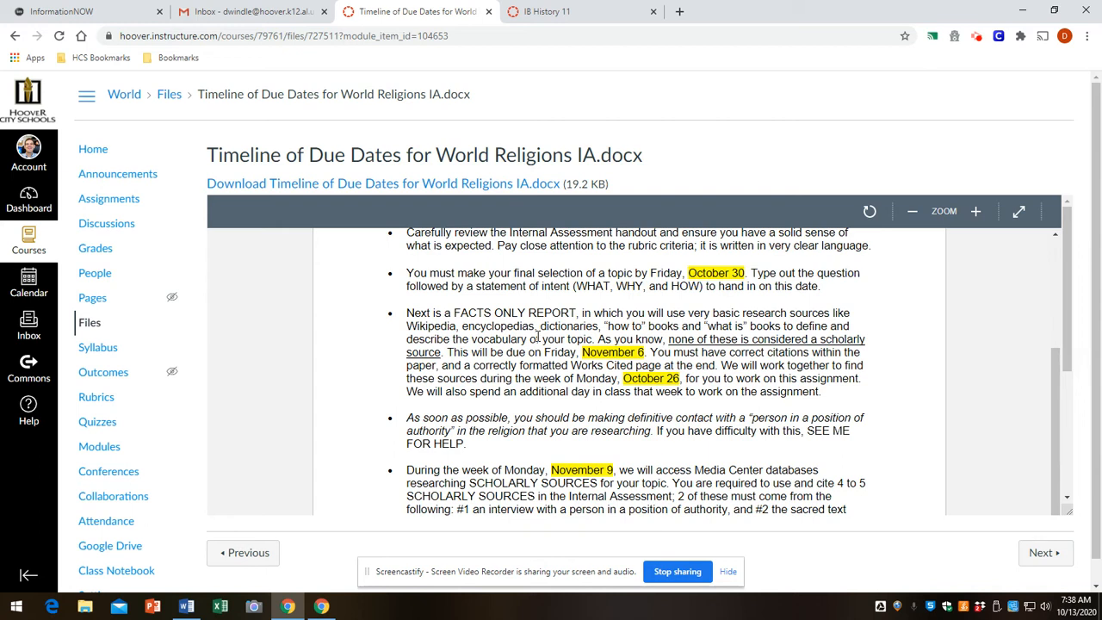
mouse_move(287, 526)
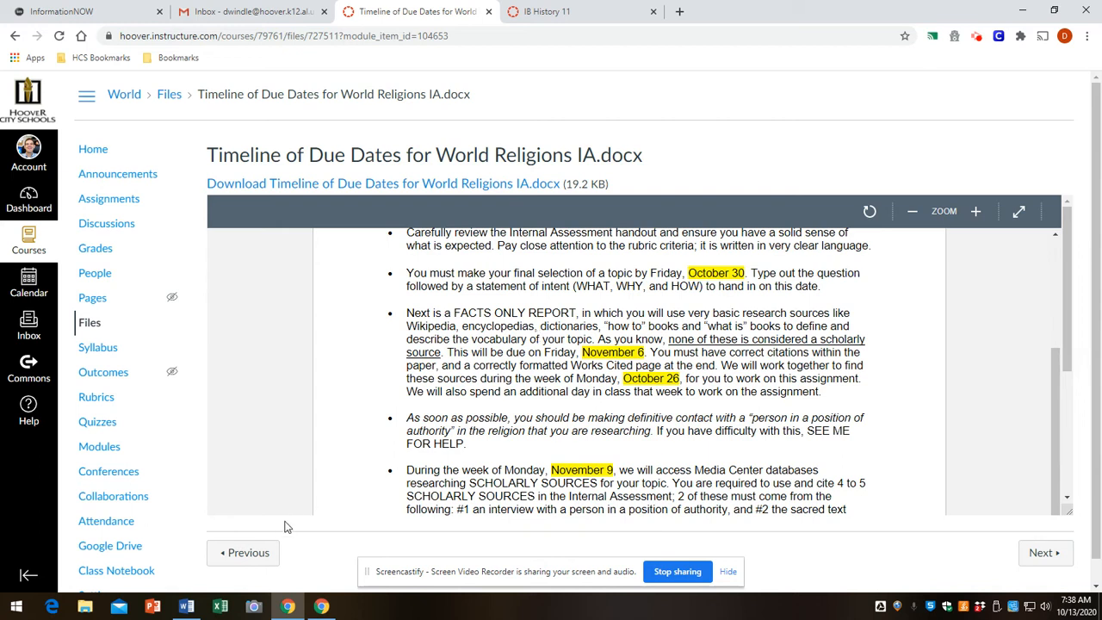
mouse_move(186, 606)
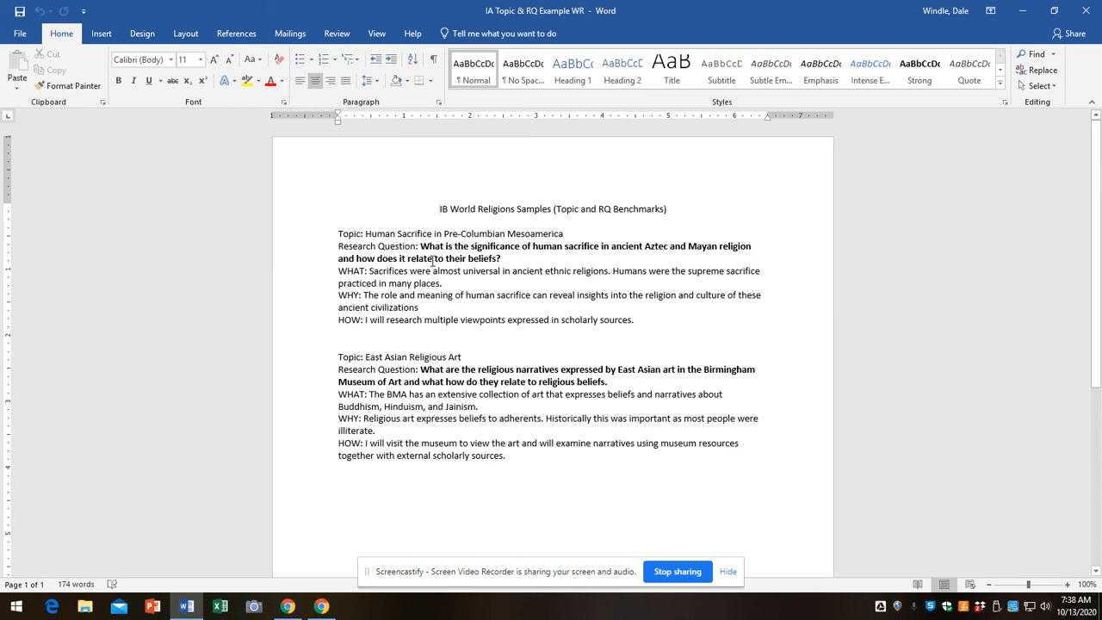
Step: Place the cursor in the IA Topic & RQ Example WR document in Word
left_click(439, 208)
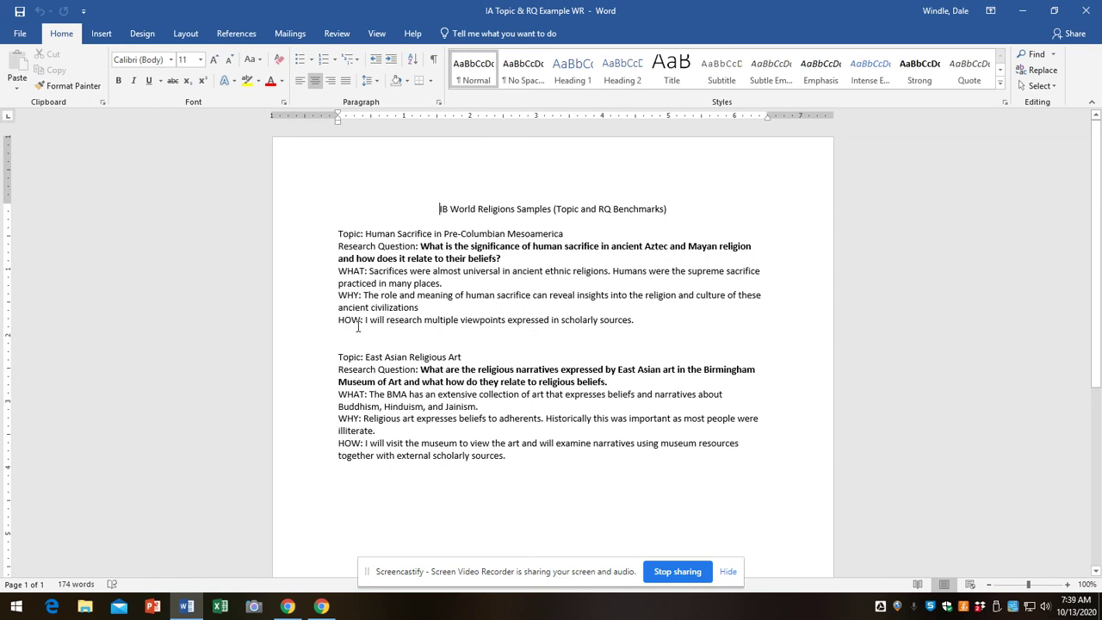
mouse_move(382, 330)
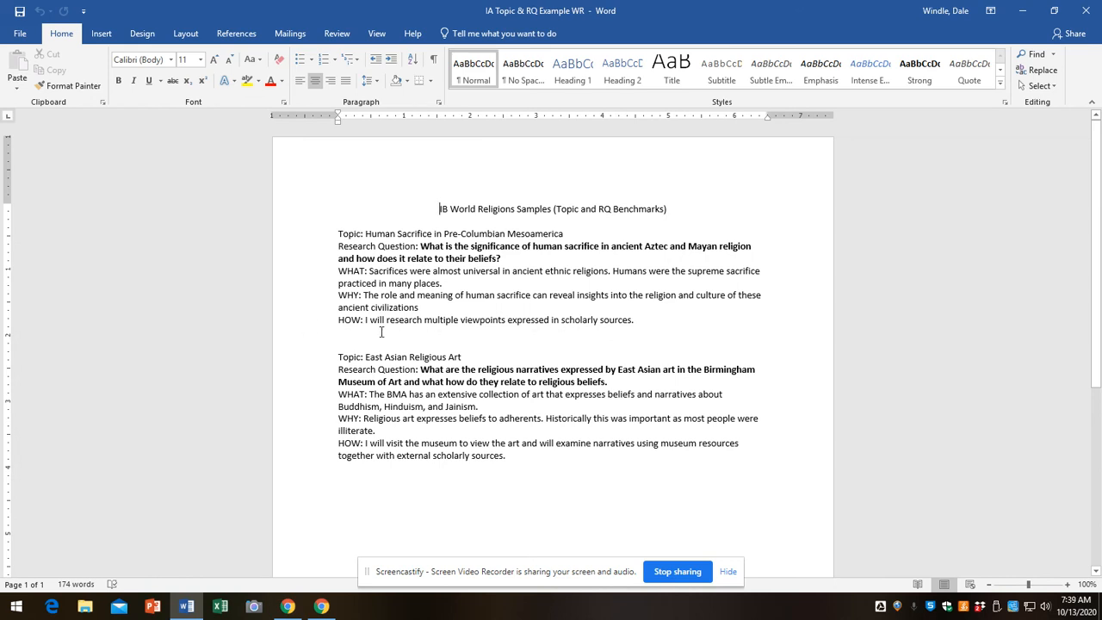
scroll("up", 3)
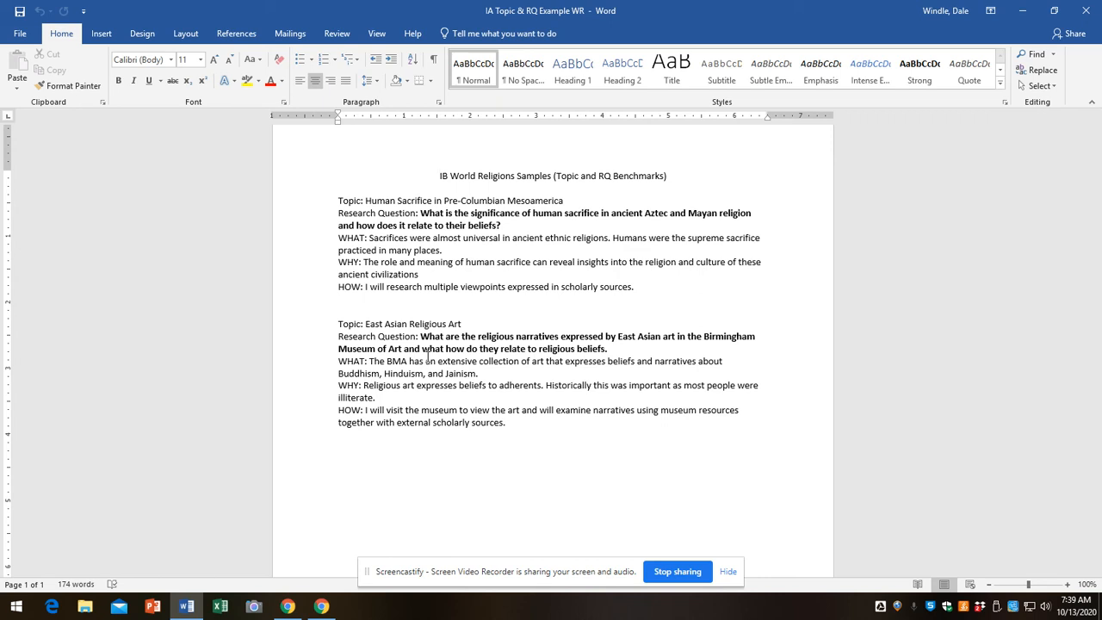
left_click(441, 175)
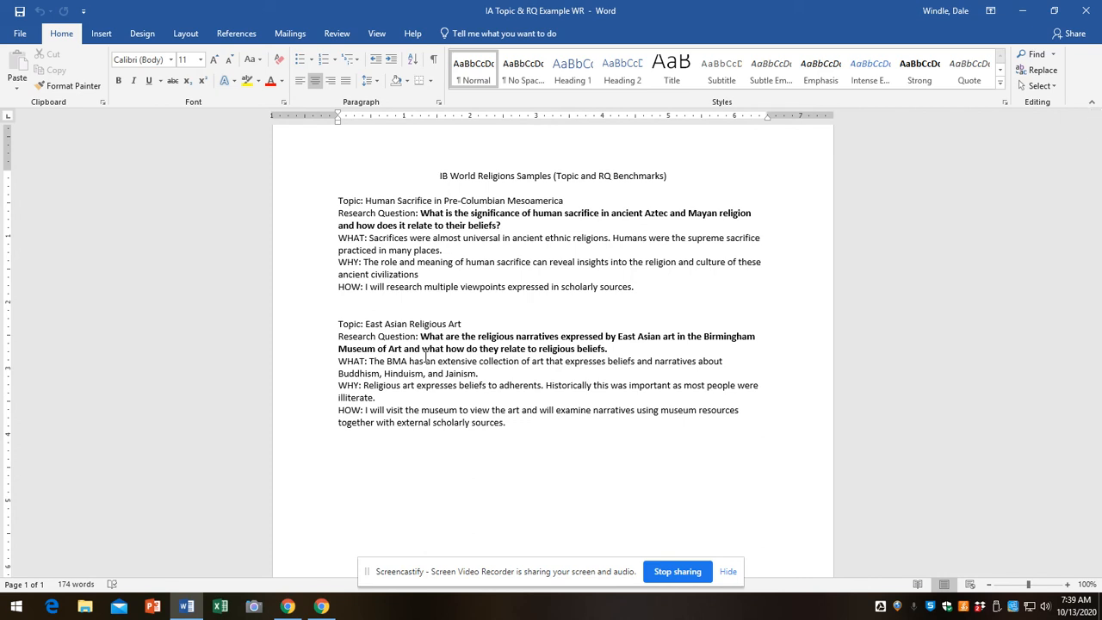
left_click(438, 175)
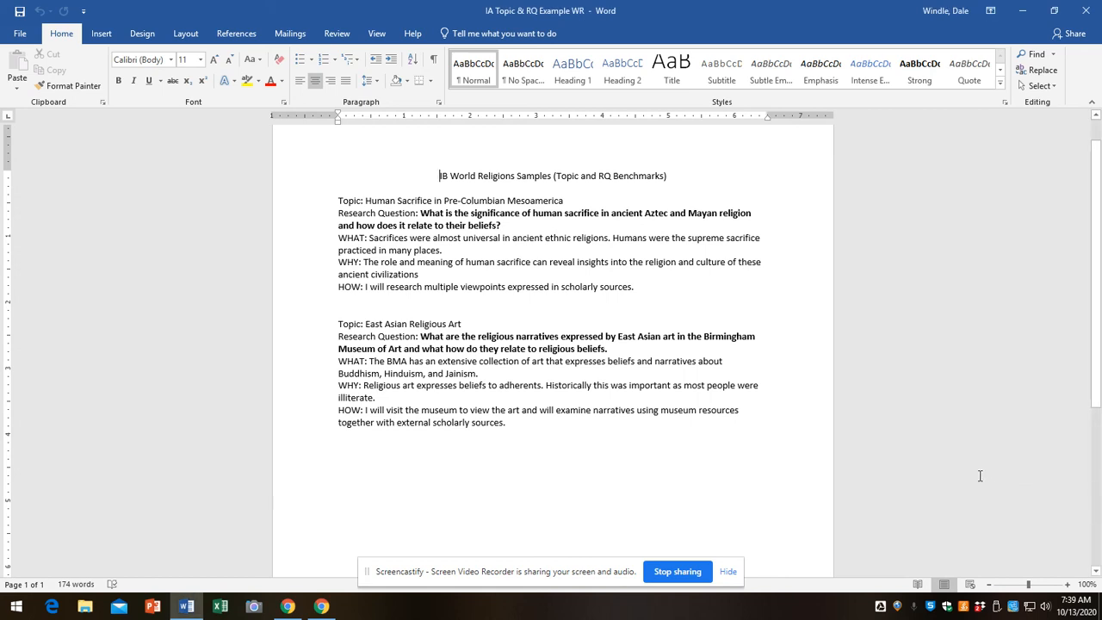
mouse_move(974, 477)
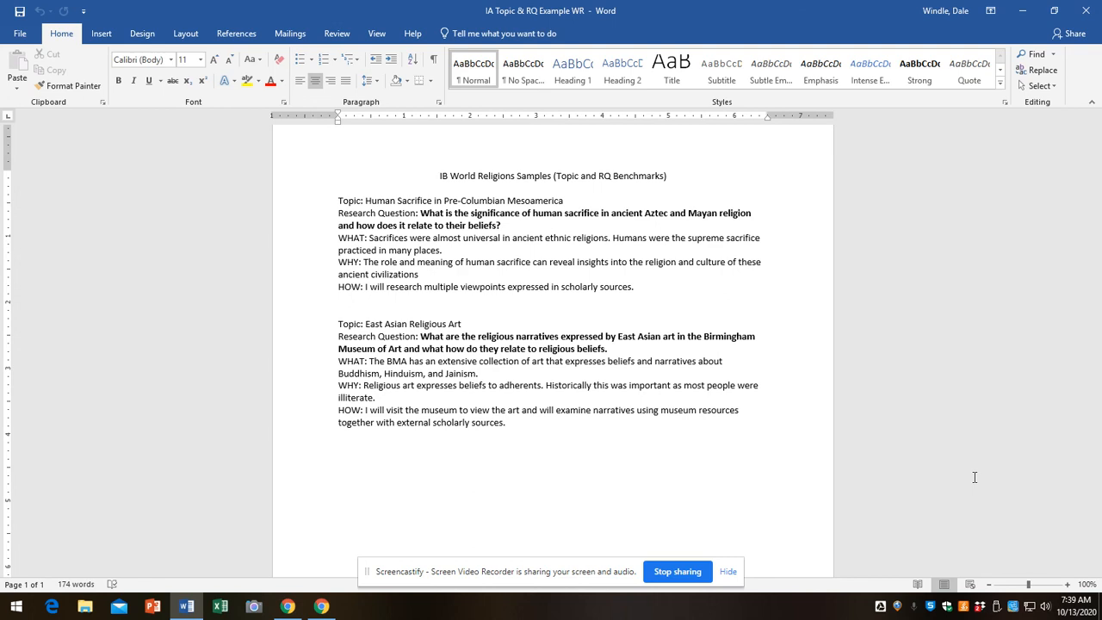
left_click(441, 175)
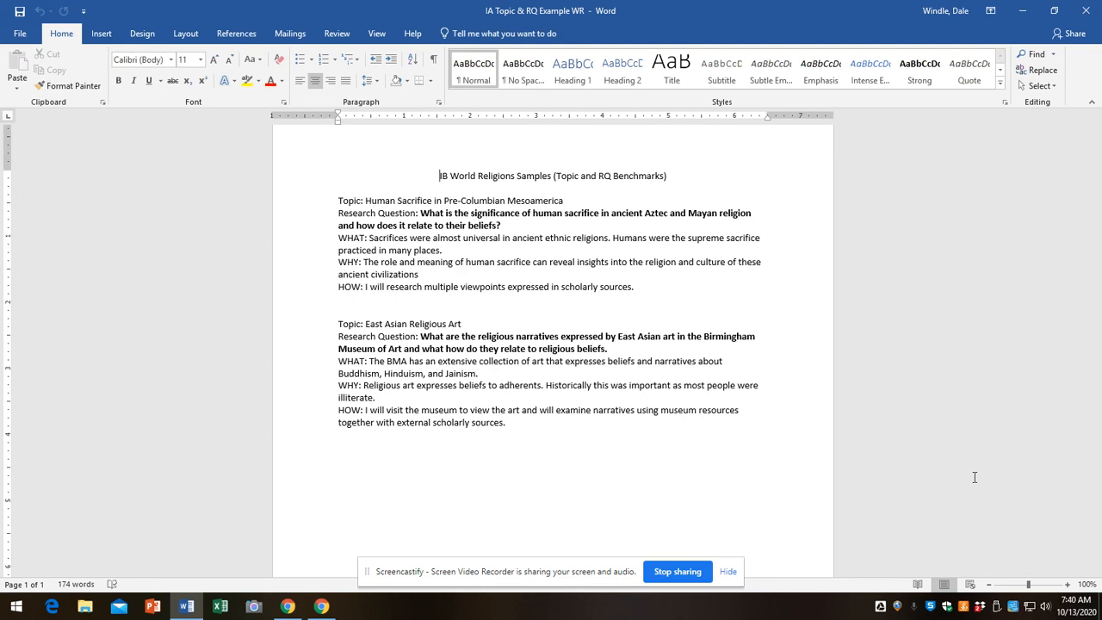